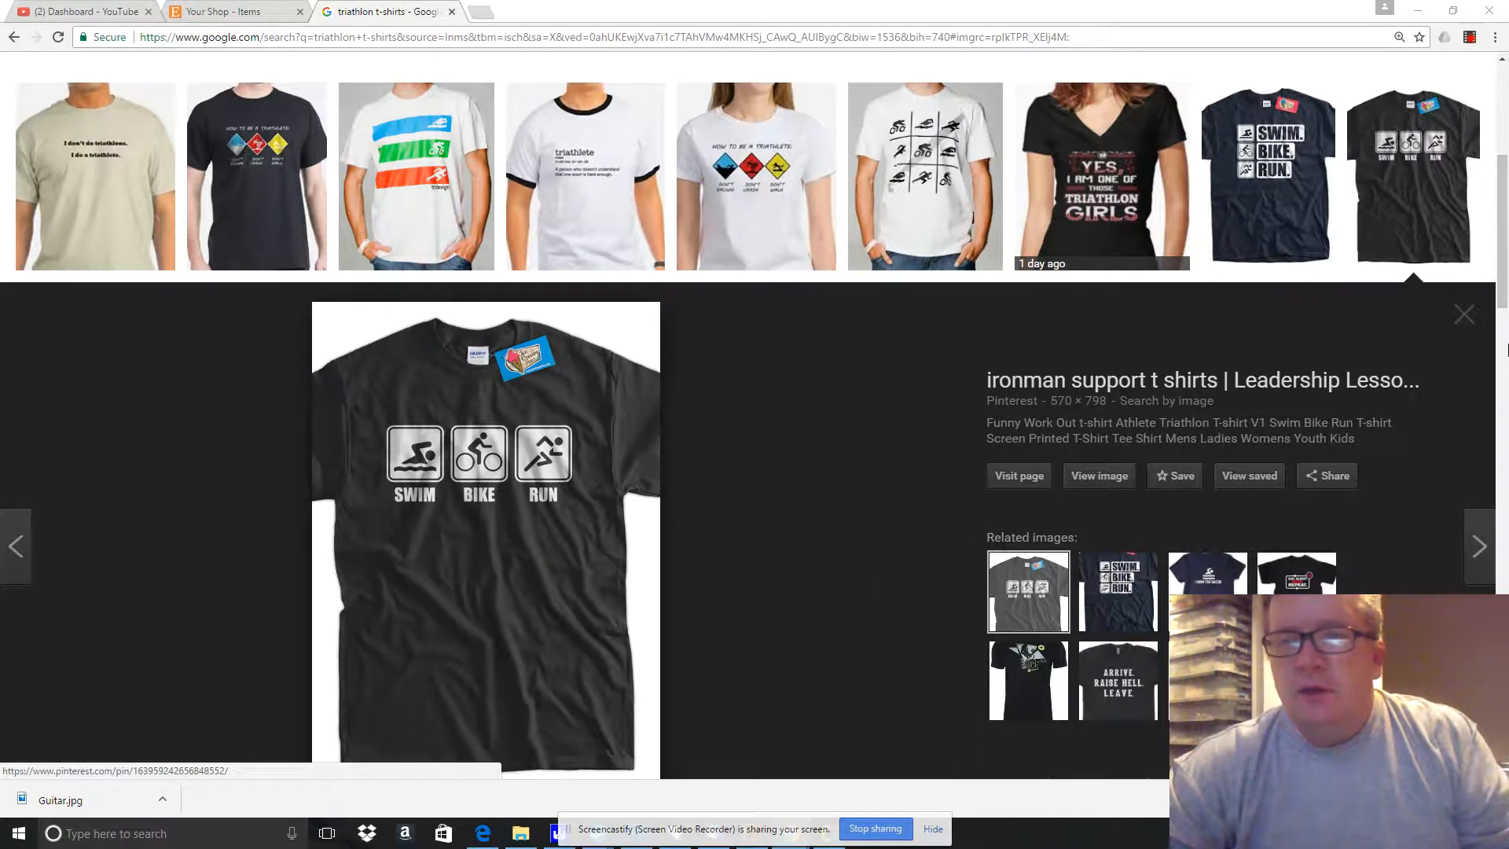
Show the See the Cake Eat the Cake design and bring up the saved design files folder.
{"action": "scroll", "scroll_direction": "down", "scroll_amount": 3}
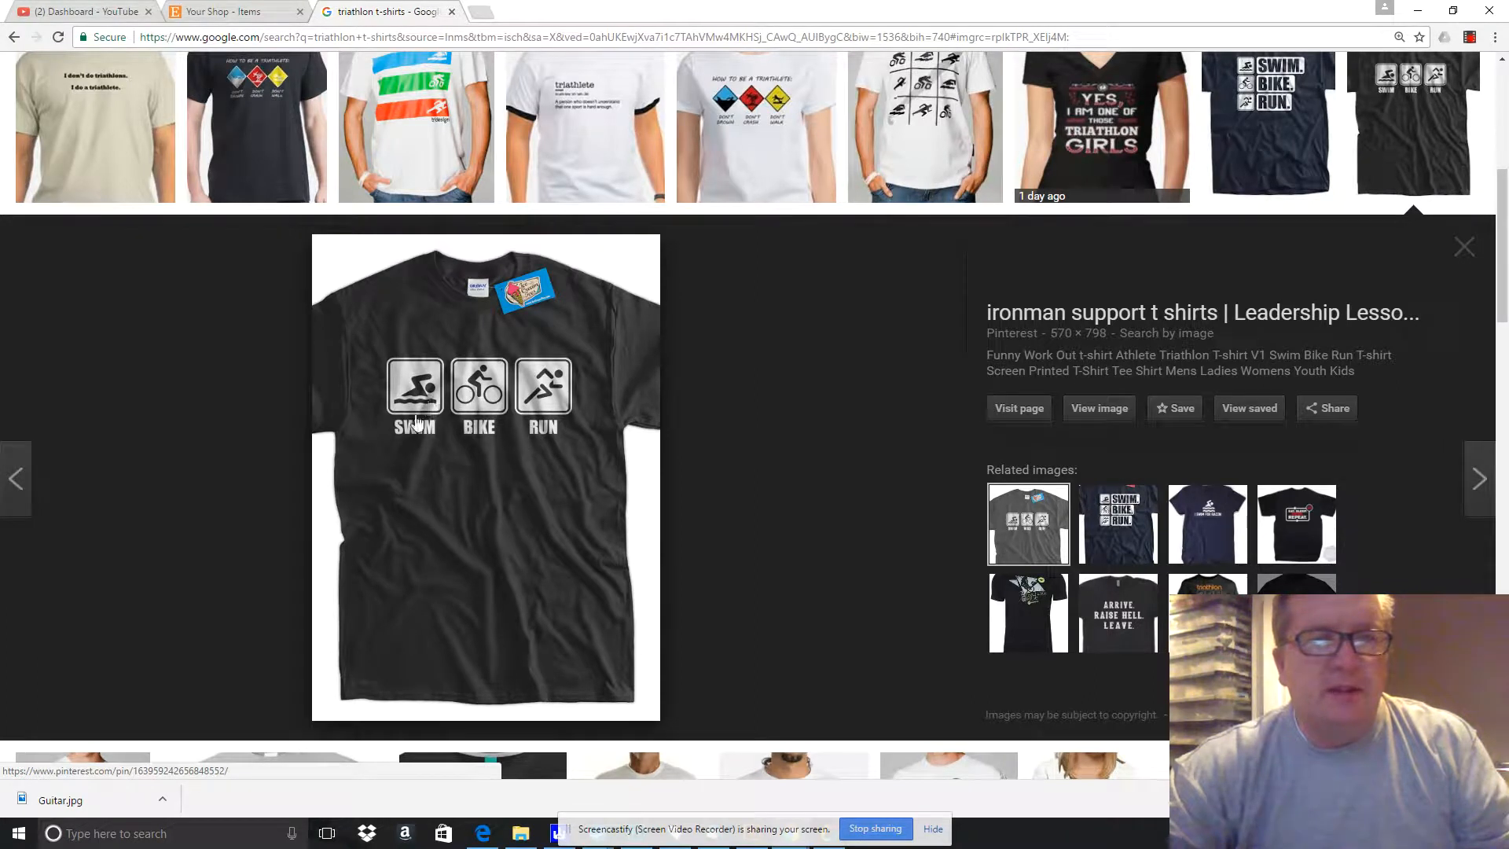
{"action": "mouse_move", "coordinate": [544, 414]}
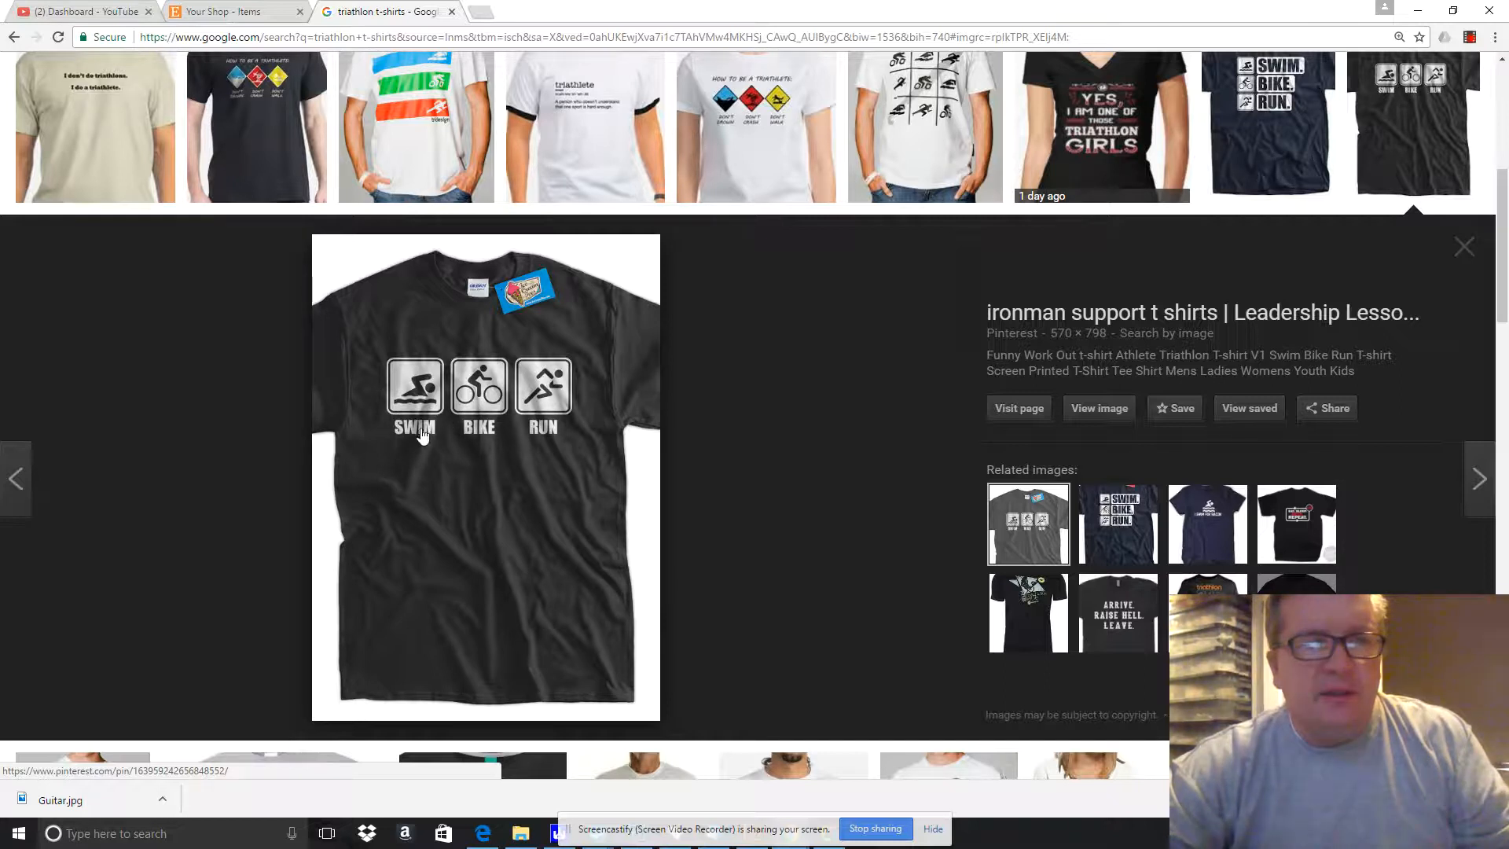
{"action": "mouse_move", "coordinate": [456, 434]}
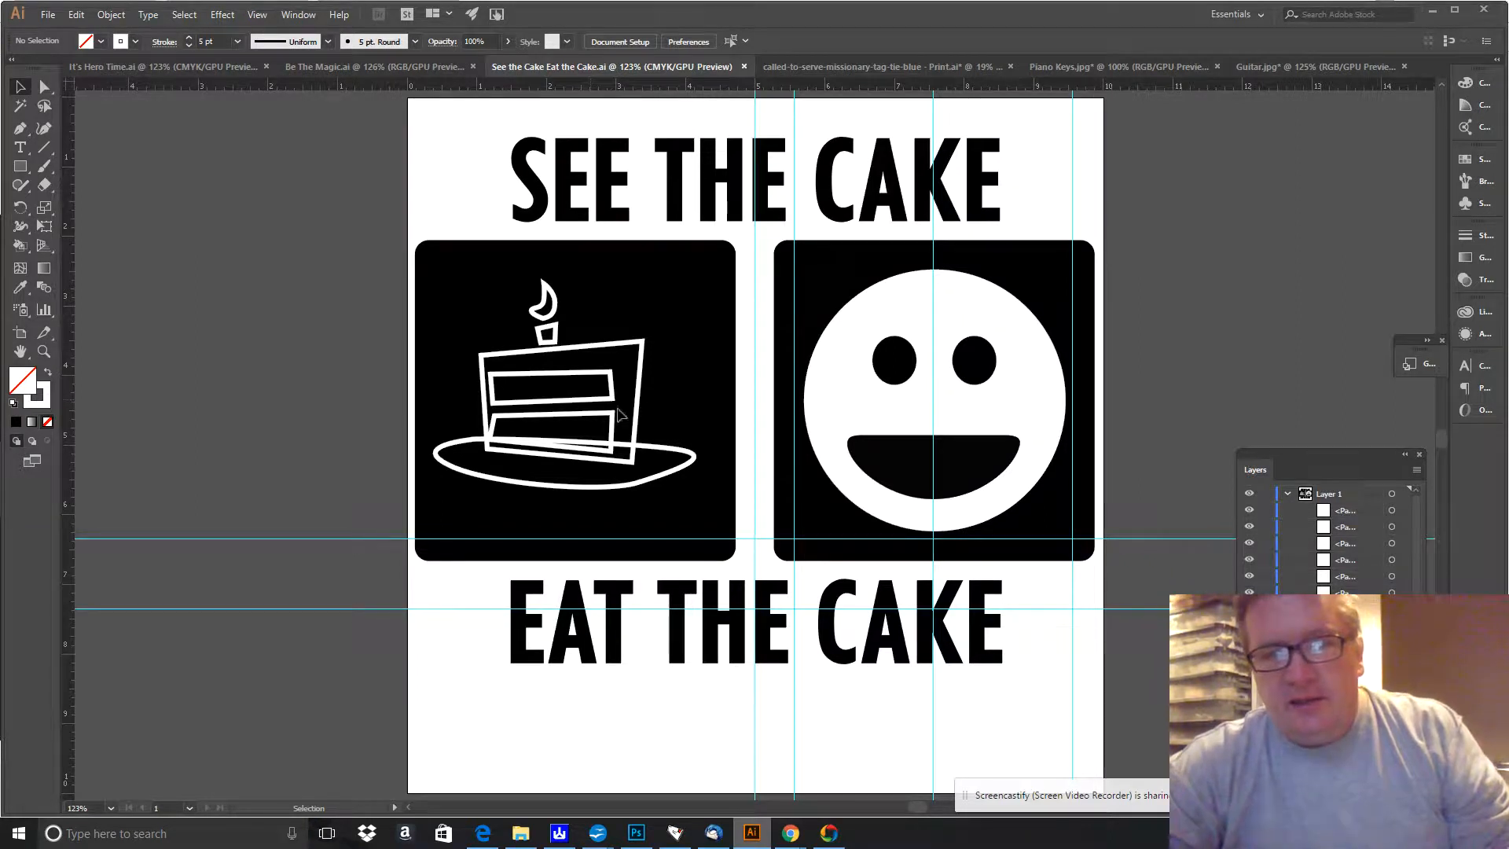
{"action": "mouse_move", "coordinate": [573, 426]}
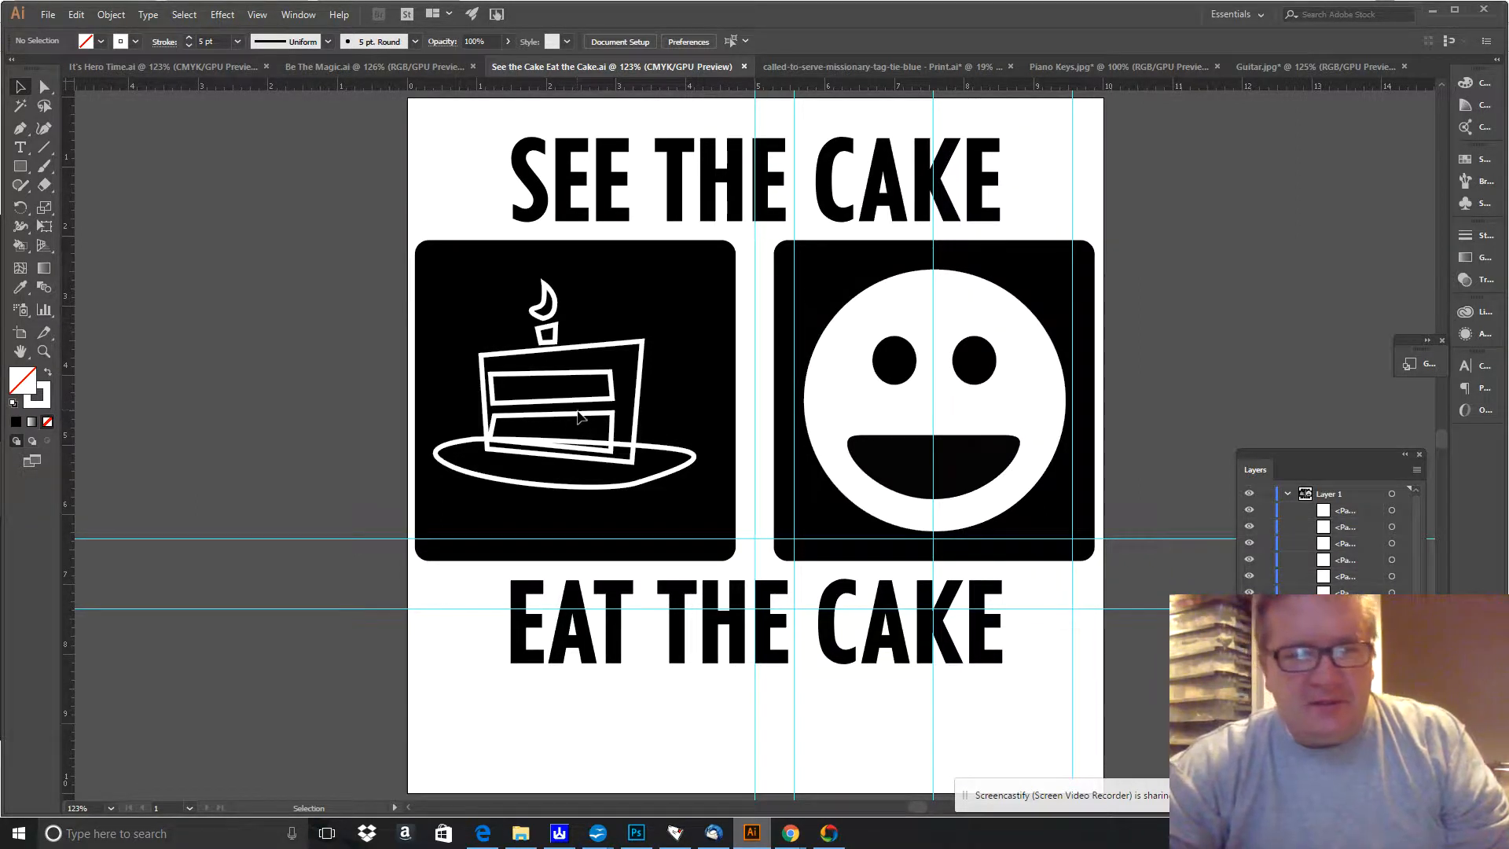
{"action": "left_click", "coordinate": [520, 833]}
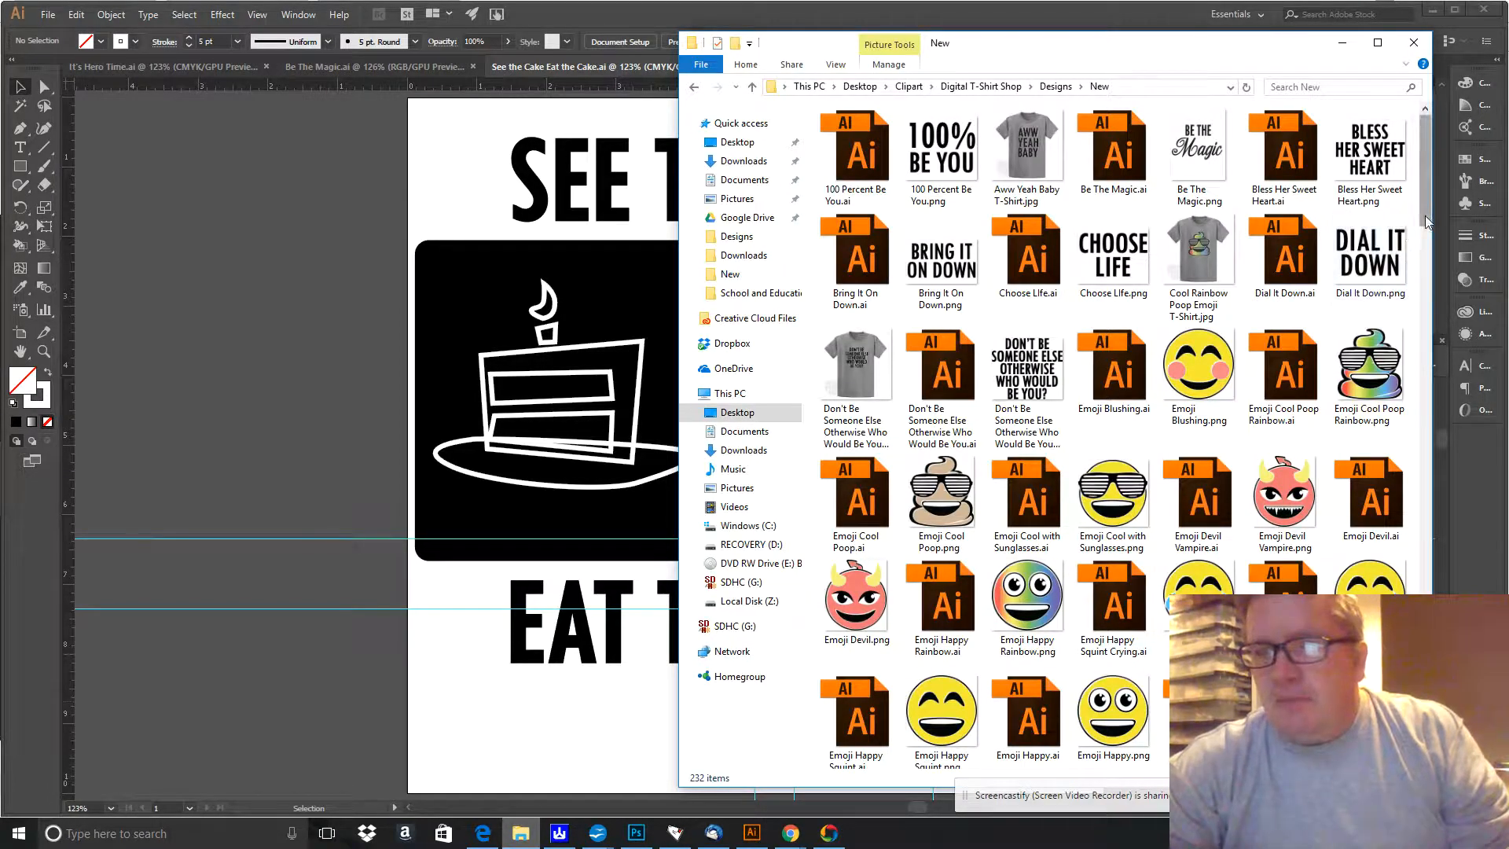
Select the six 'See the…' .ai files (guitar, horse, piano, pizza, soda, tie) in the New folder.
{"action": "scroll", "scroll_direction": "down", "scroll_amount": 3}
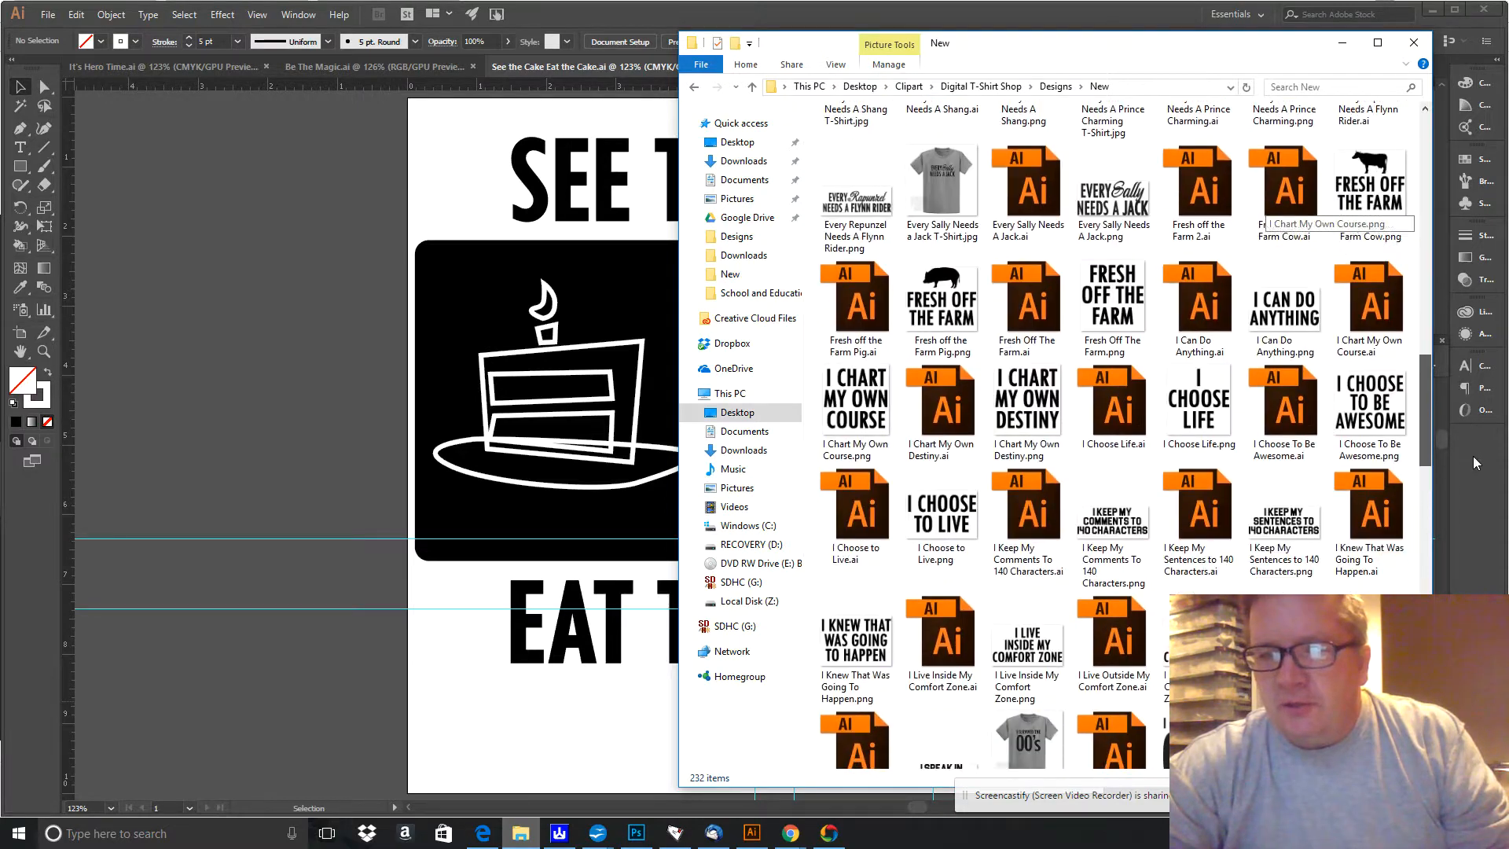
{"action": "scroll", "scroll_direction": "down", "scroll_amount": 3}
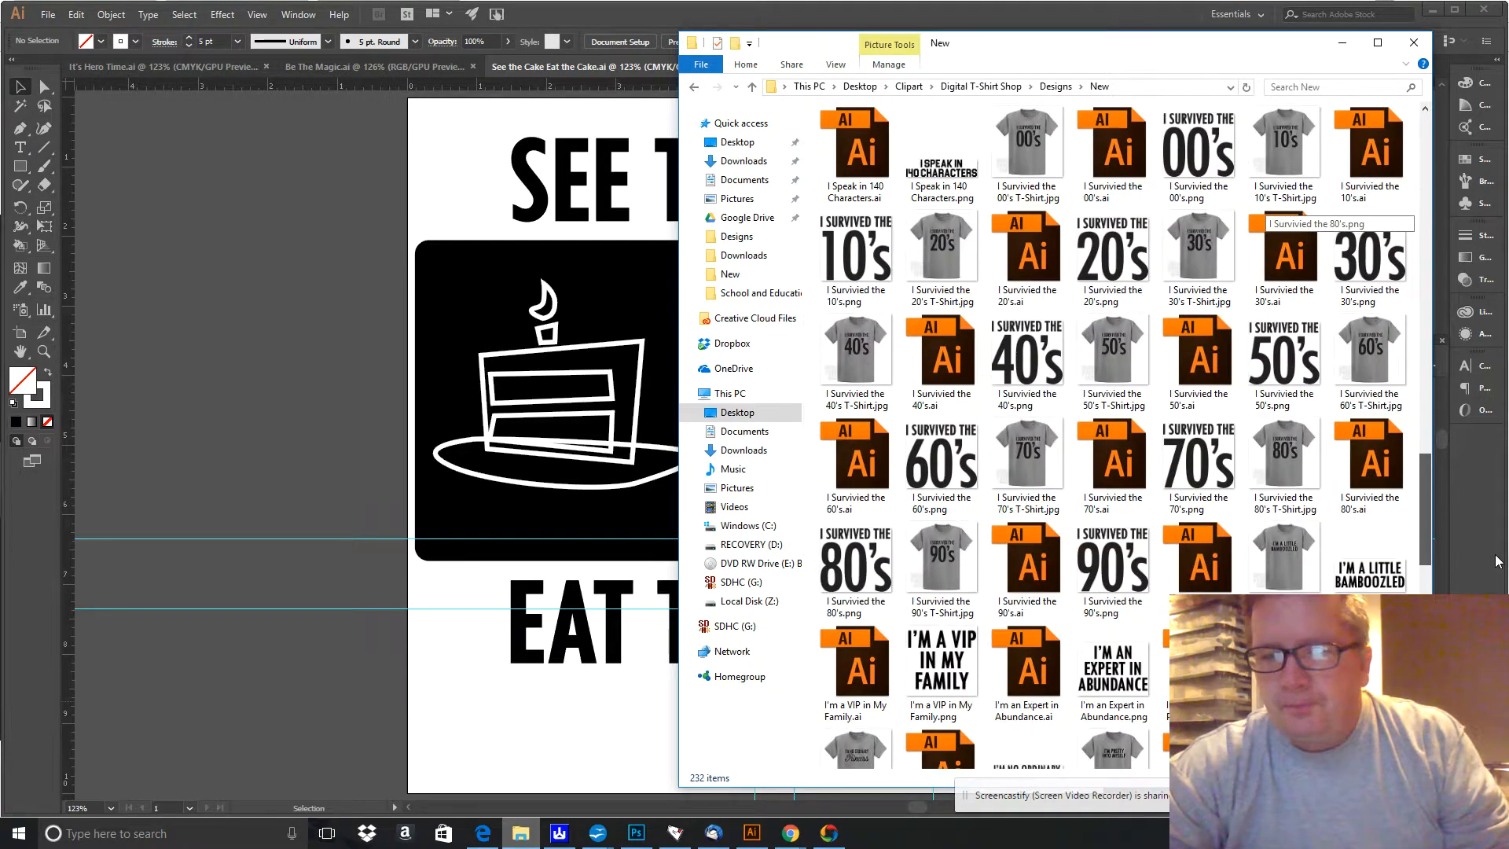
{"action": "scroll", "scroll_direction": "down", "scroll_amount": 3}
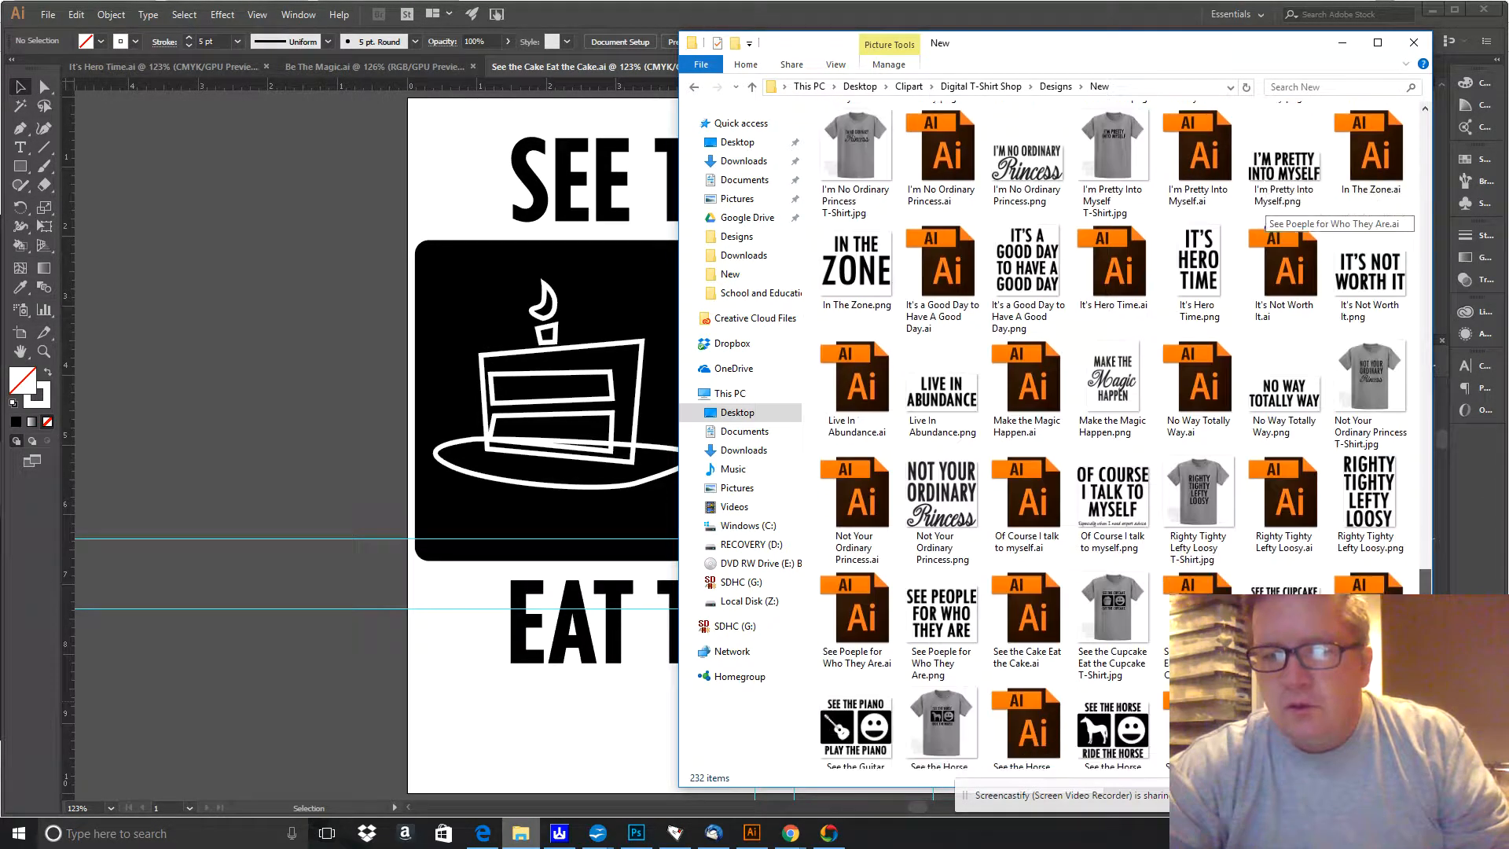
{"action": "scroll", "scroll_direction": "down", "scroll_amount": 3}
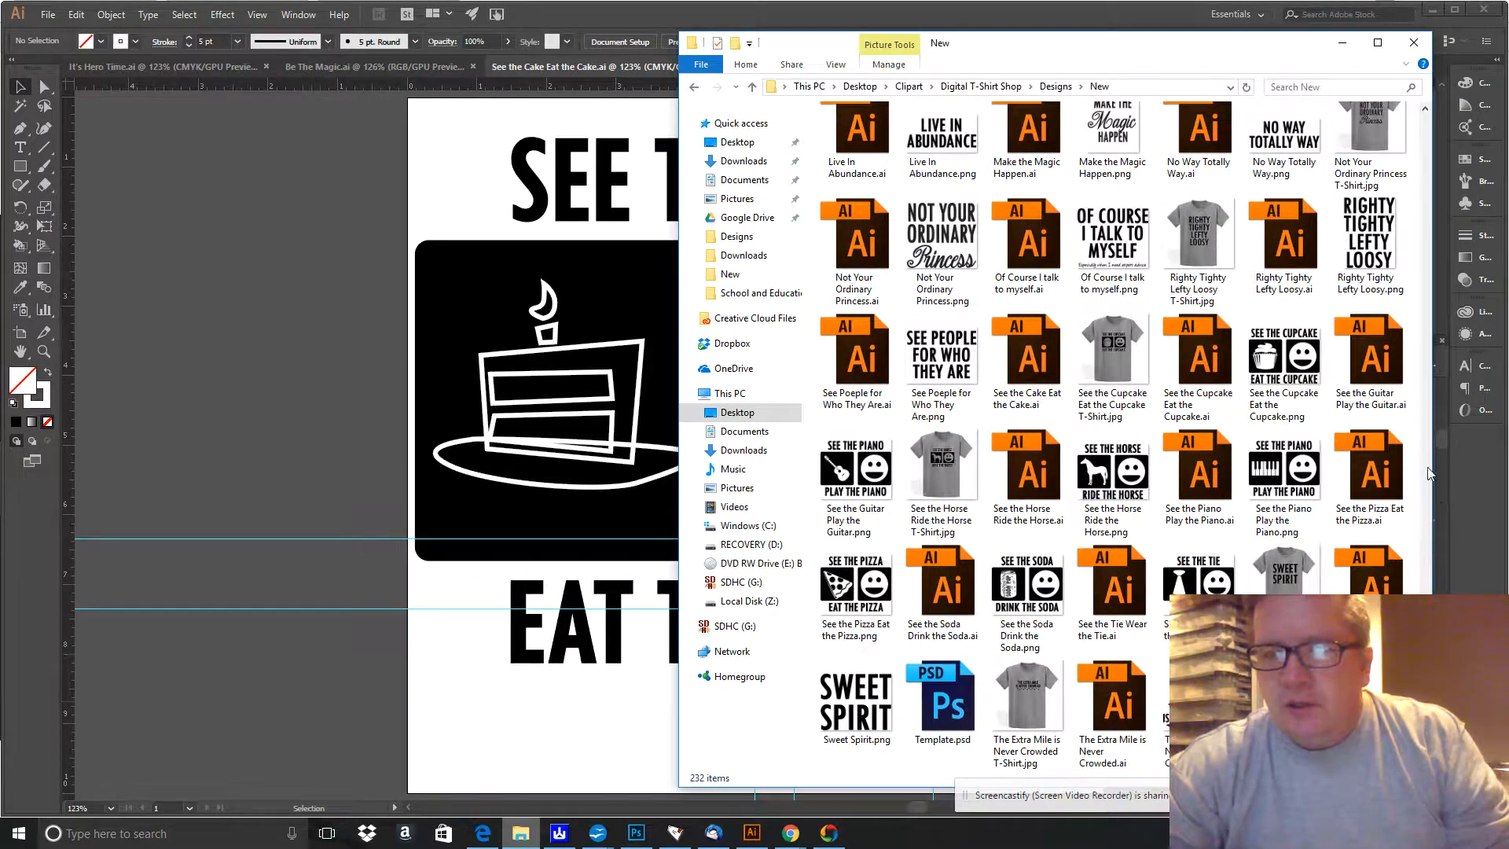
{"action": "left_click", "coordinate": [1371, 356]}
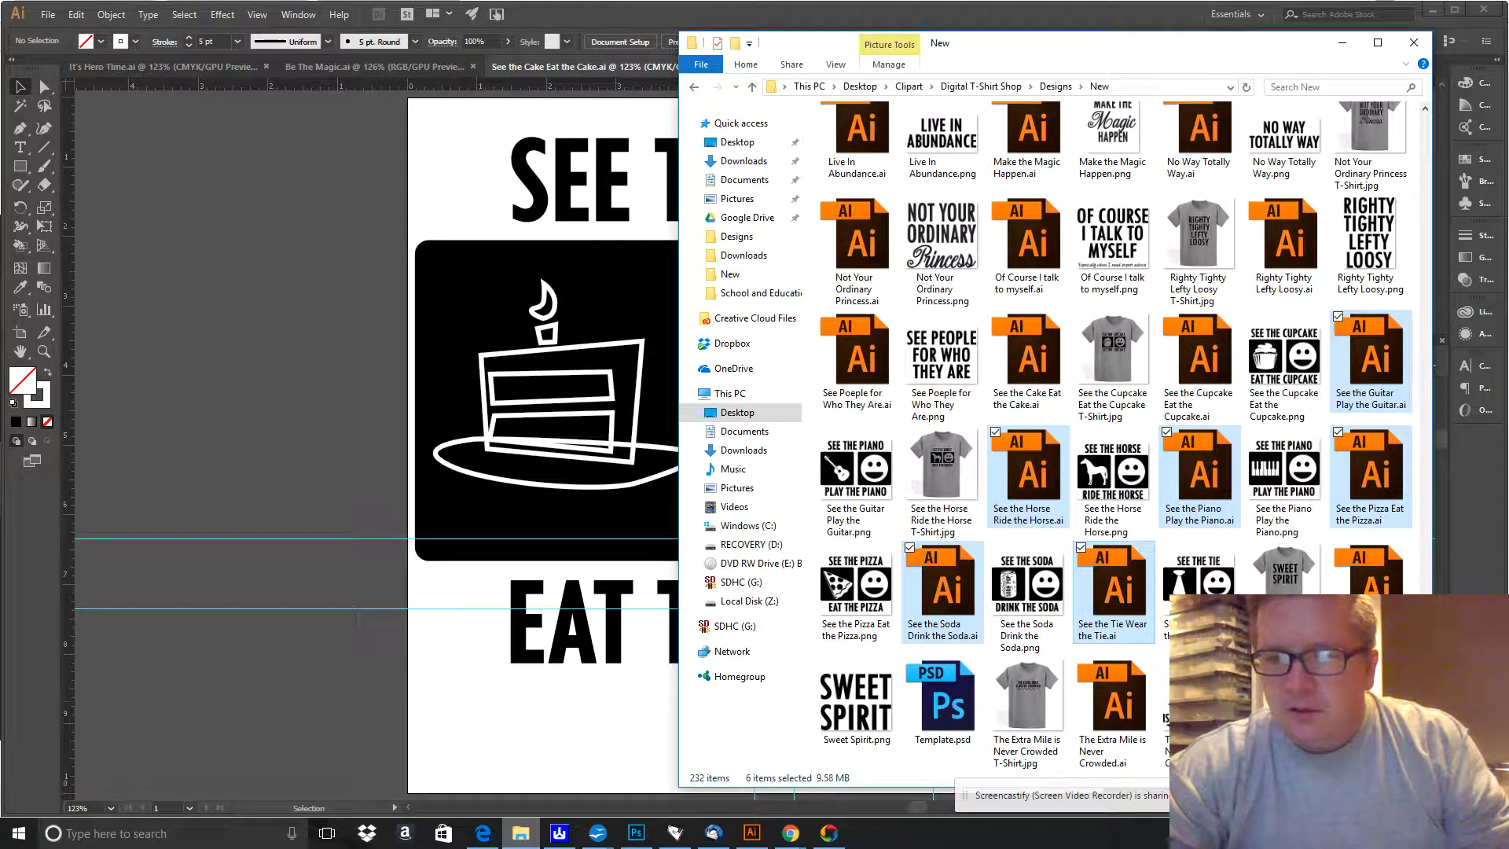
{"action": "left_click", "coordinate": [1253, 432]}
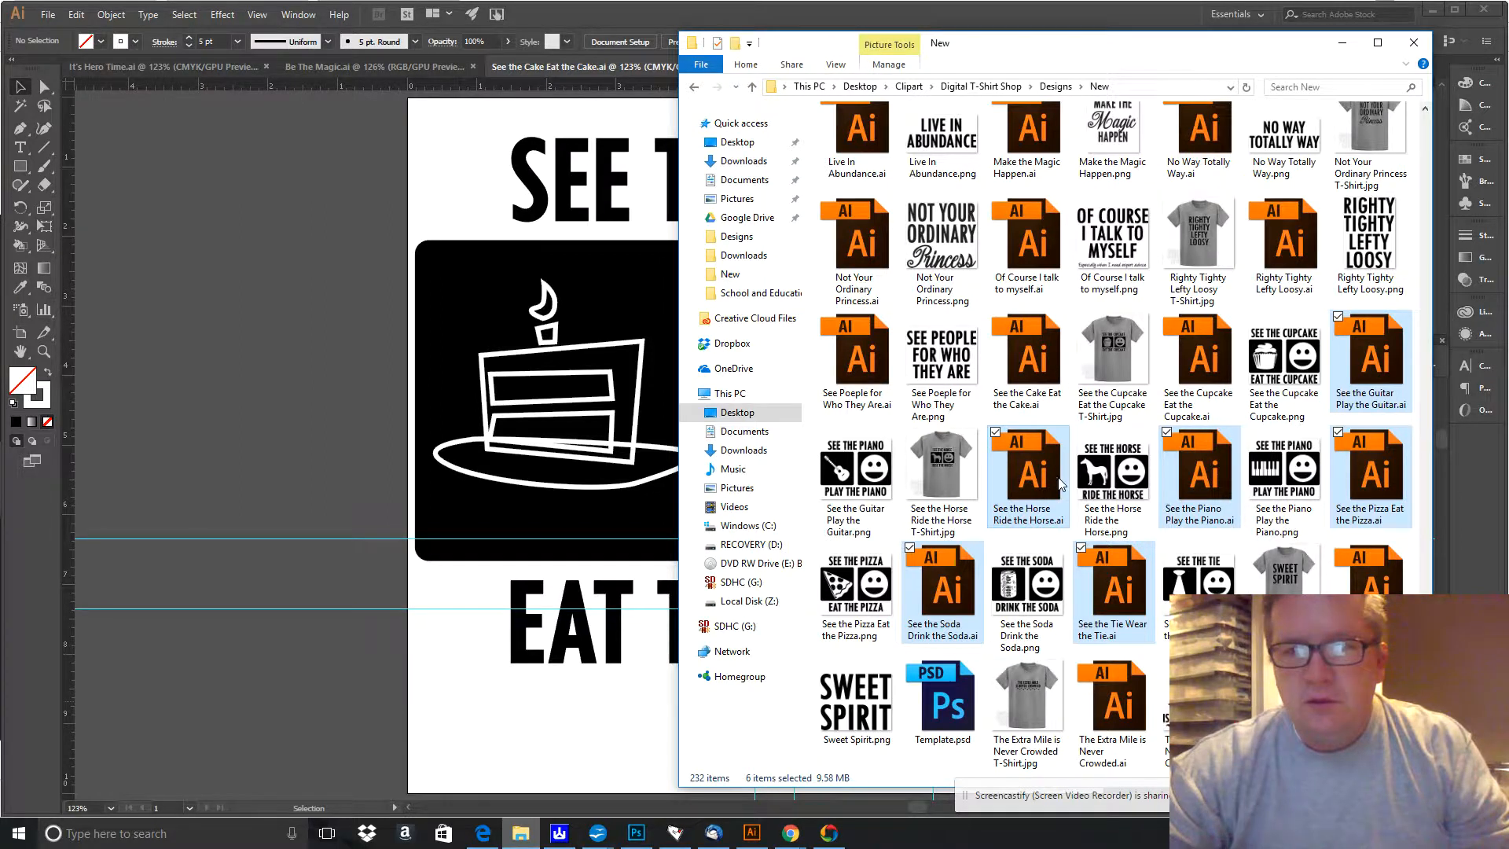
{"action": "mouse_move", "coordinate": [1028, 486]}
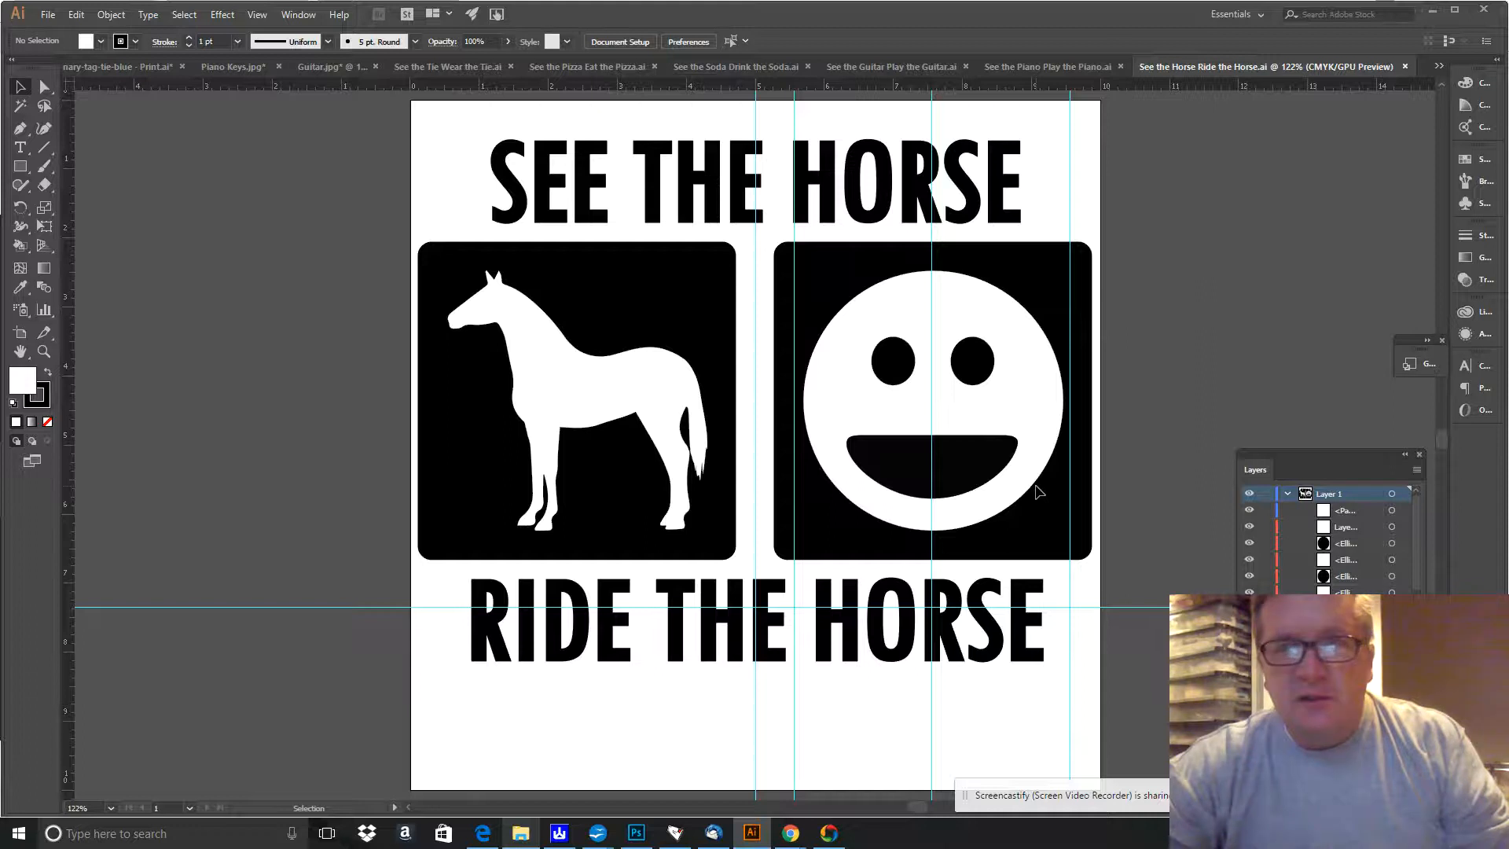
{"action": "mouse_move", "coordinate": [1047, 66]}
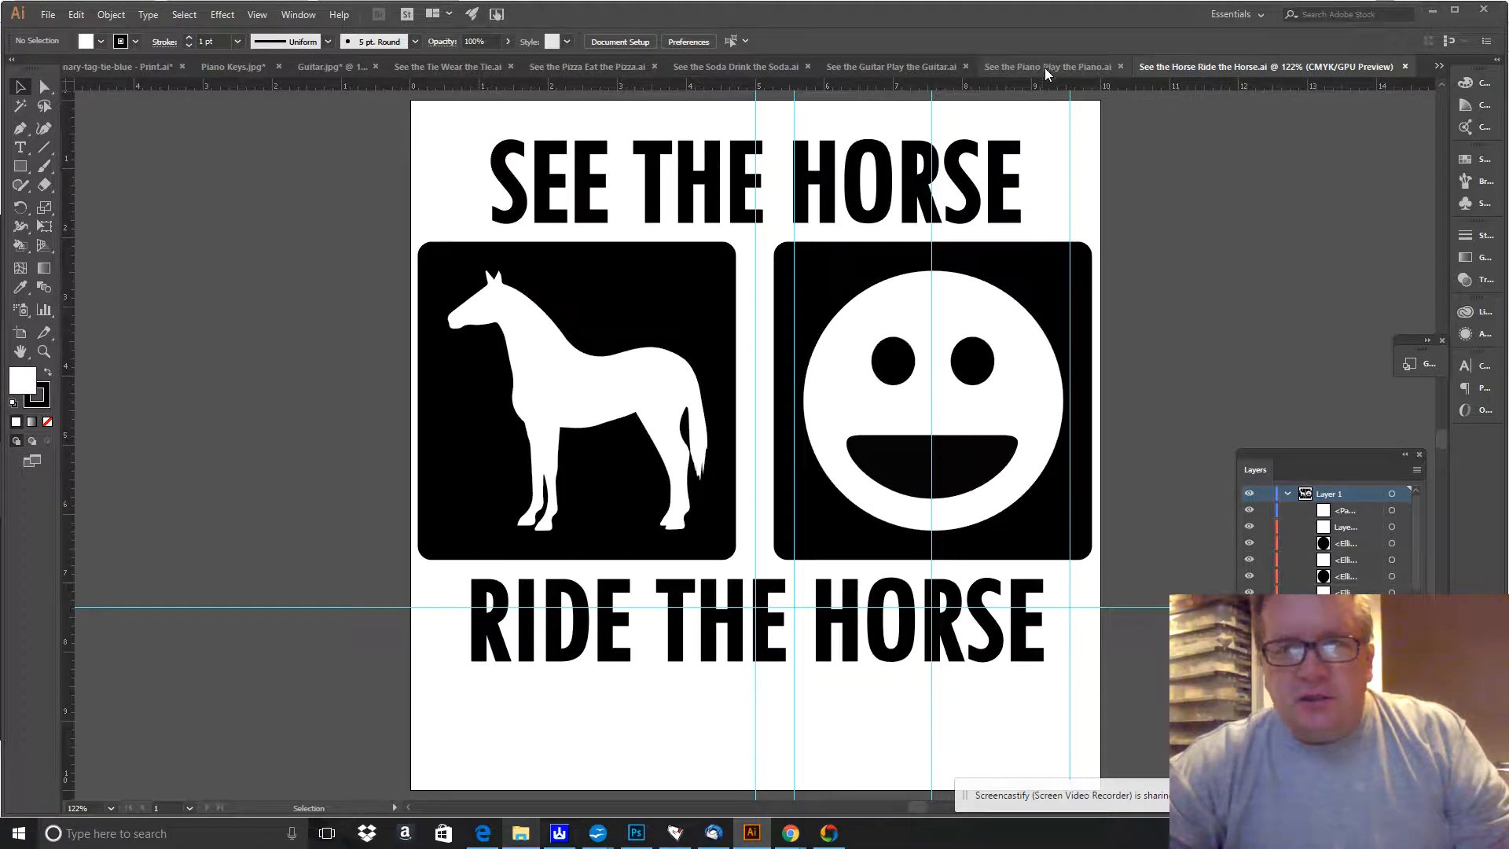
{"action": "mouse_move", "coordinate": [1047, 66]}
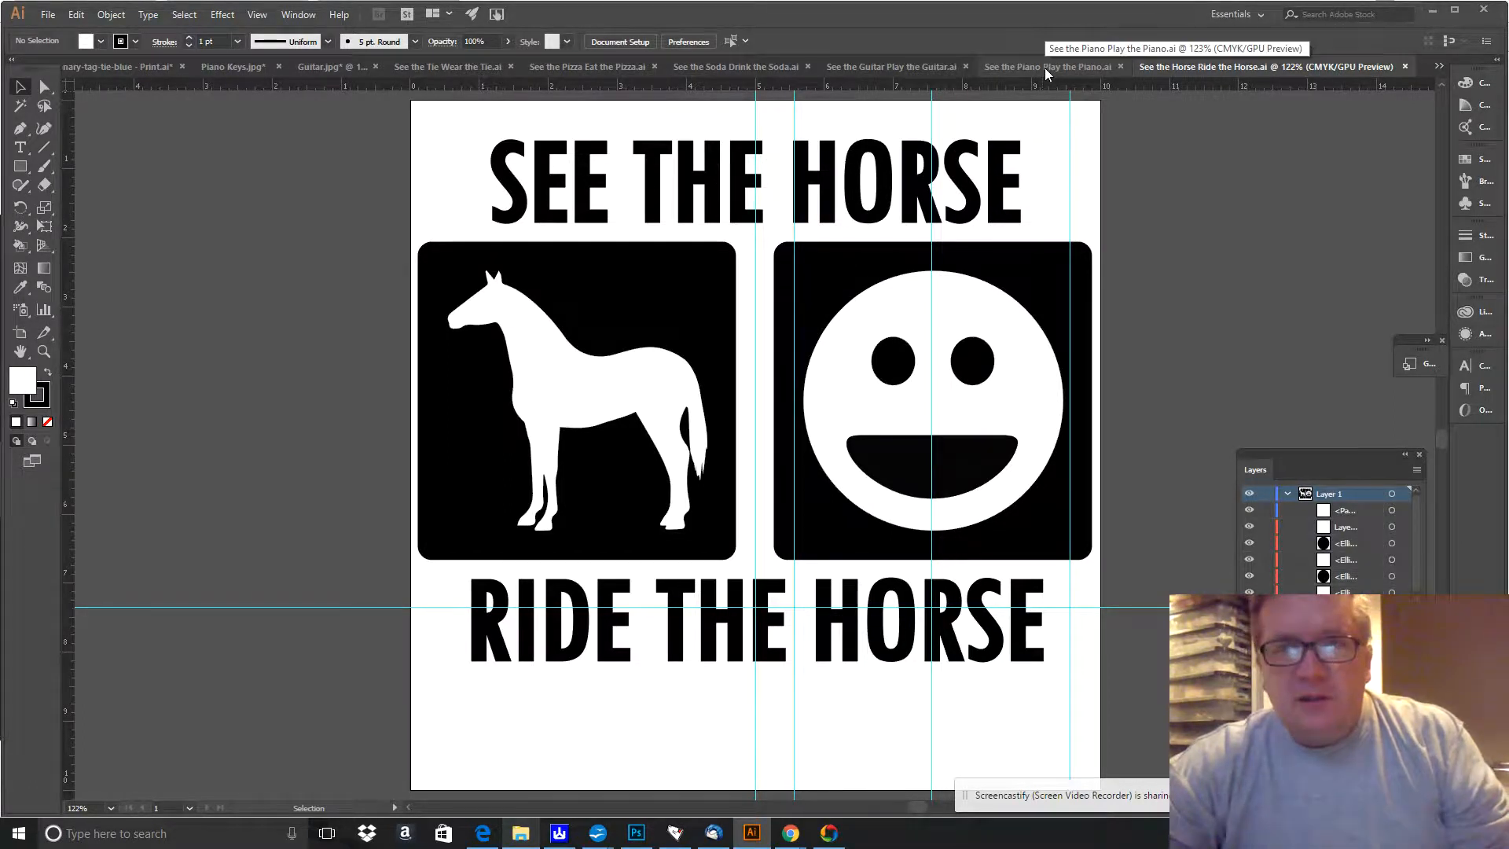
Review the Piano, Soda, Pizza and Tie designs one document at a time.
{"action": "left_click", "coordinate": [1049, 66]}
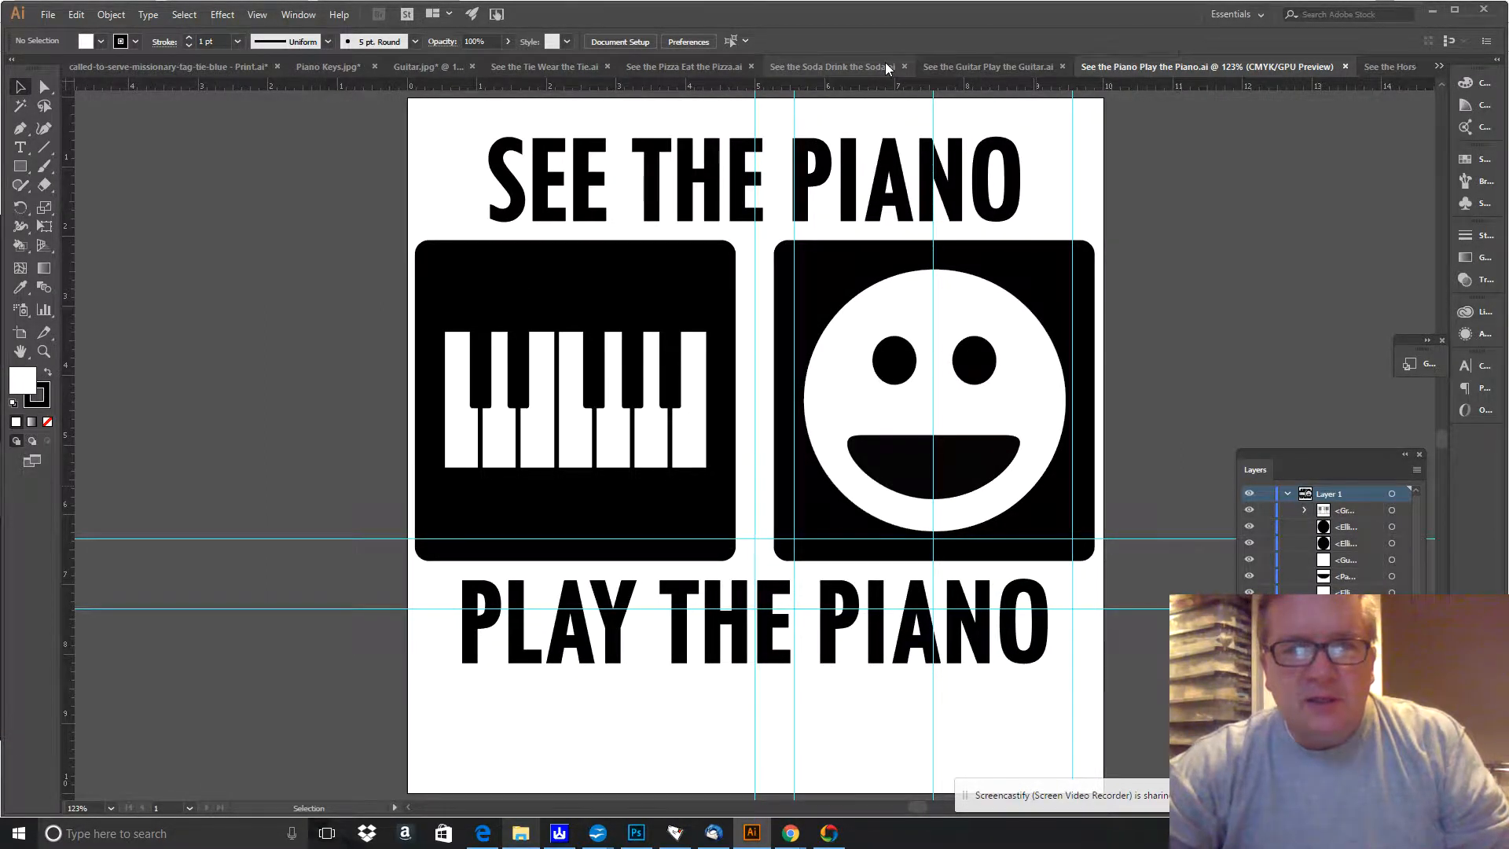
{"action": "left_click", "coordinate": [830, 66]}
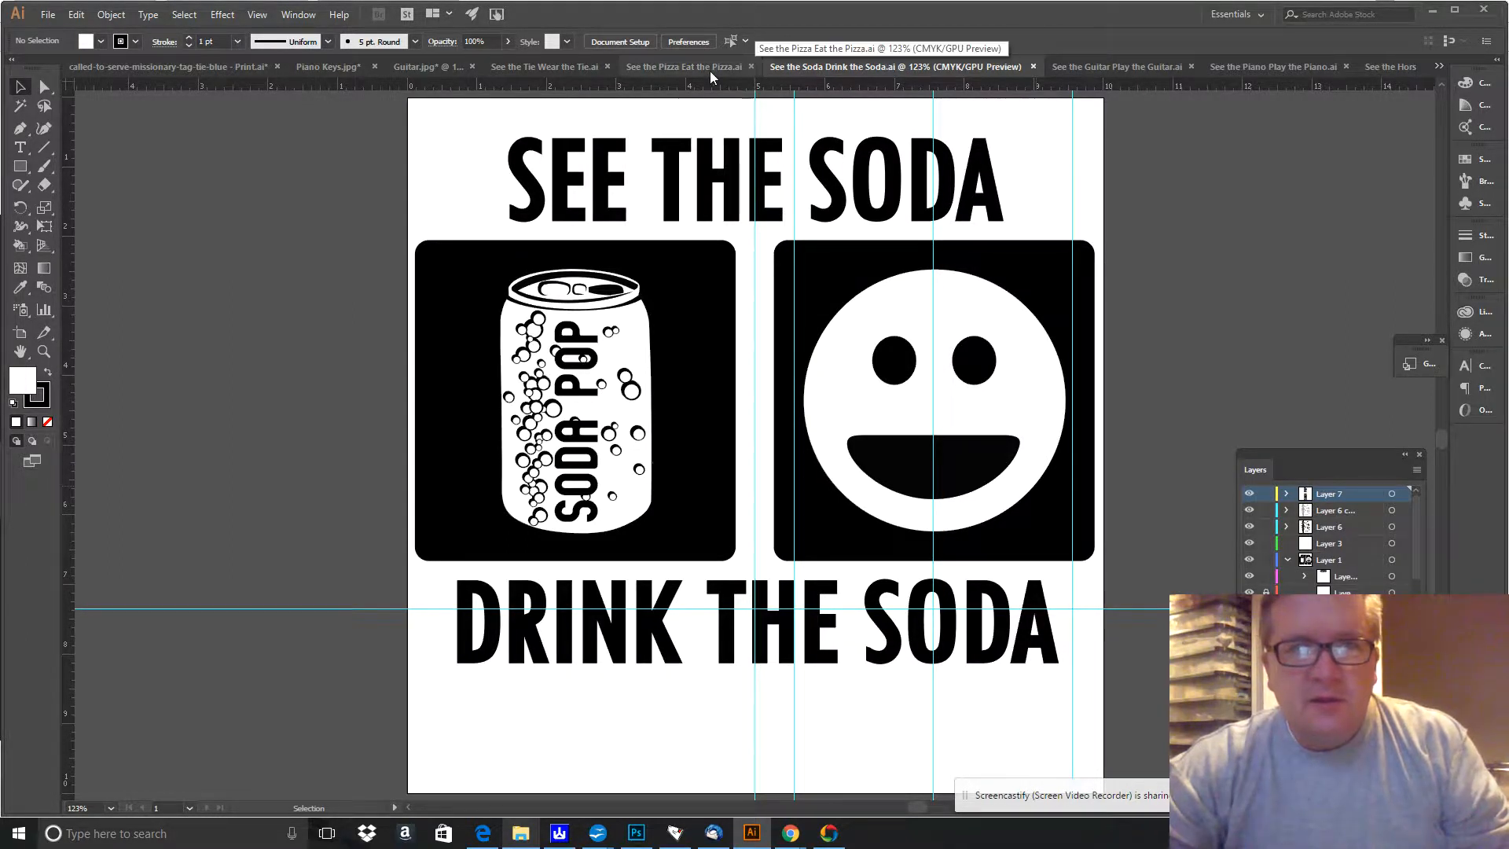
{"action": "left_click", "coordinate": [683, 66]}
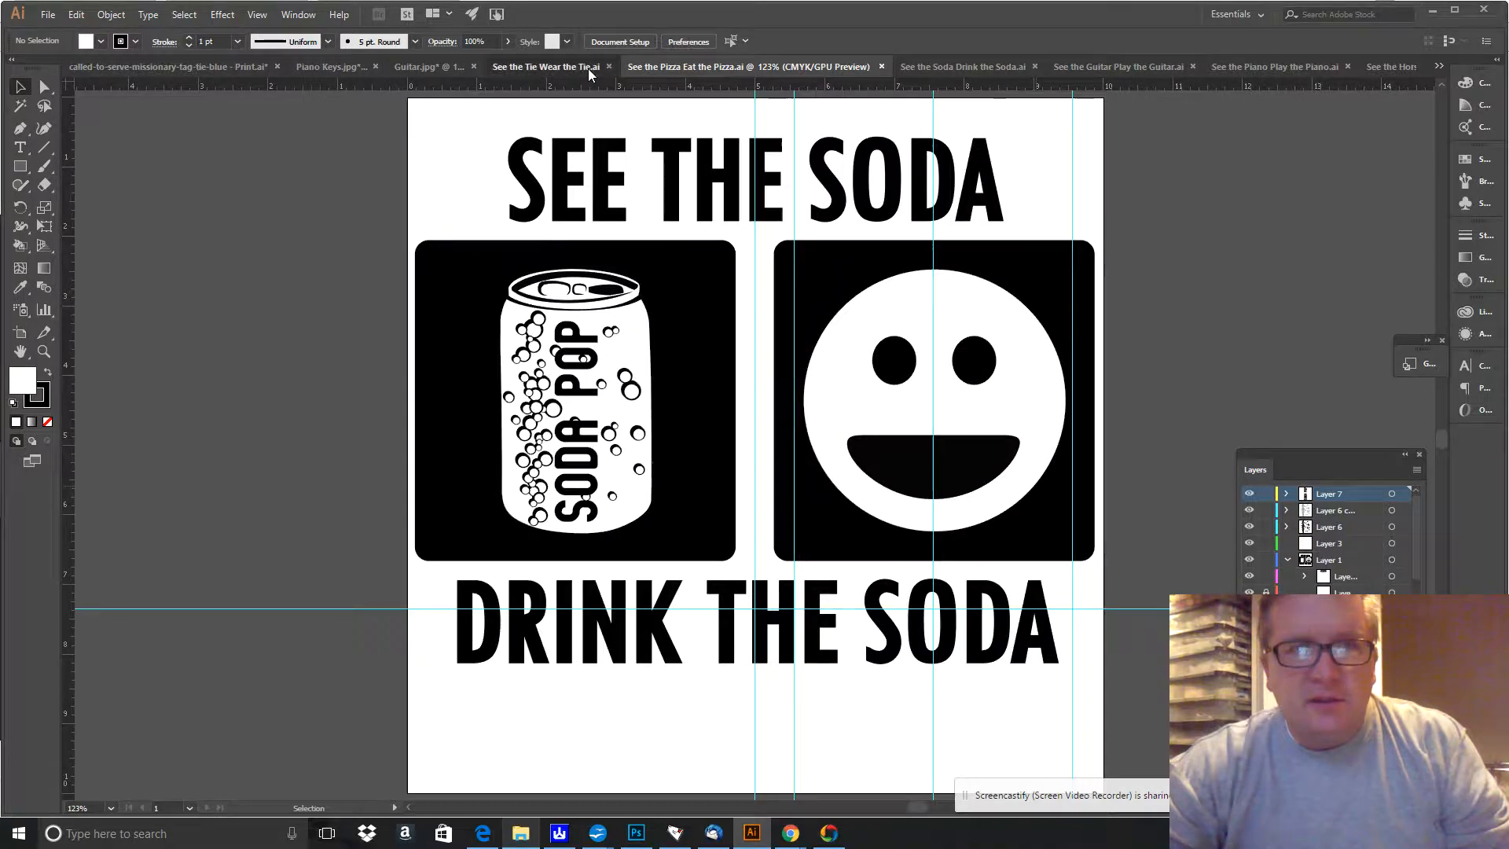
{"action": "left_click", "coordinate": [547, 66]}
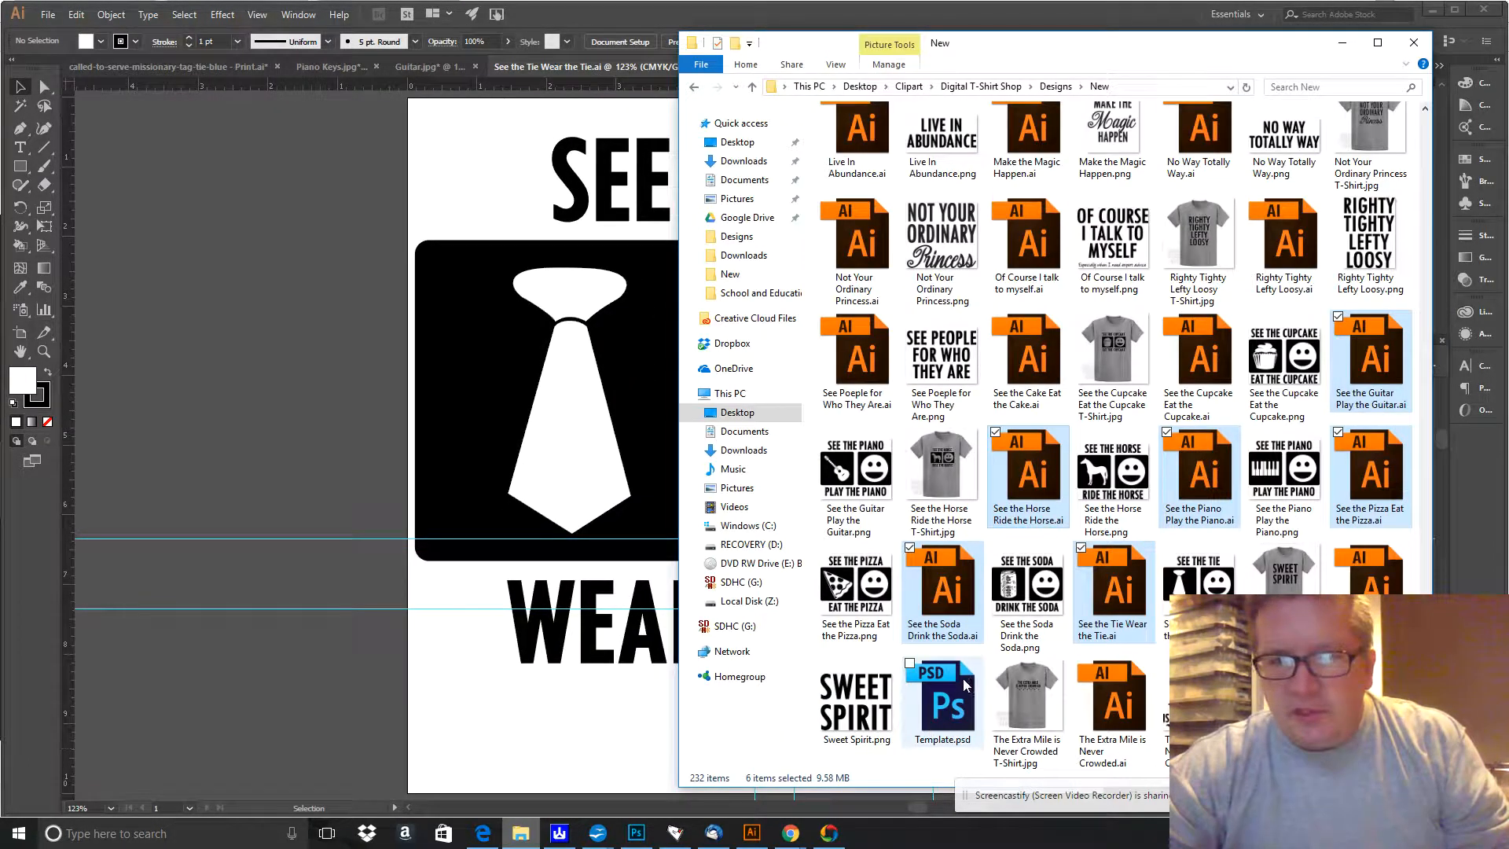
Open See the Pizza Eat the Pizza.png with Adobe Illustrator CC 2017.
{"action": "left_click", "coordinate": [855, 584]}
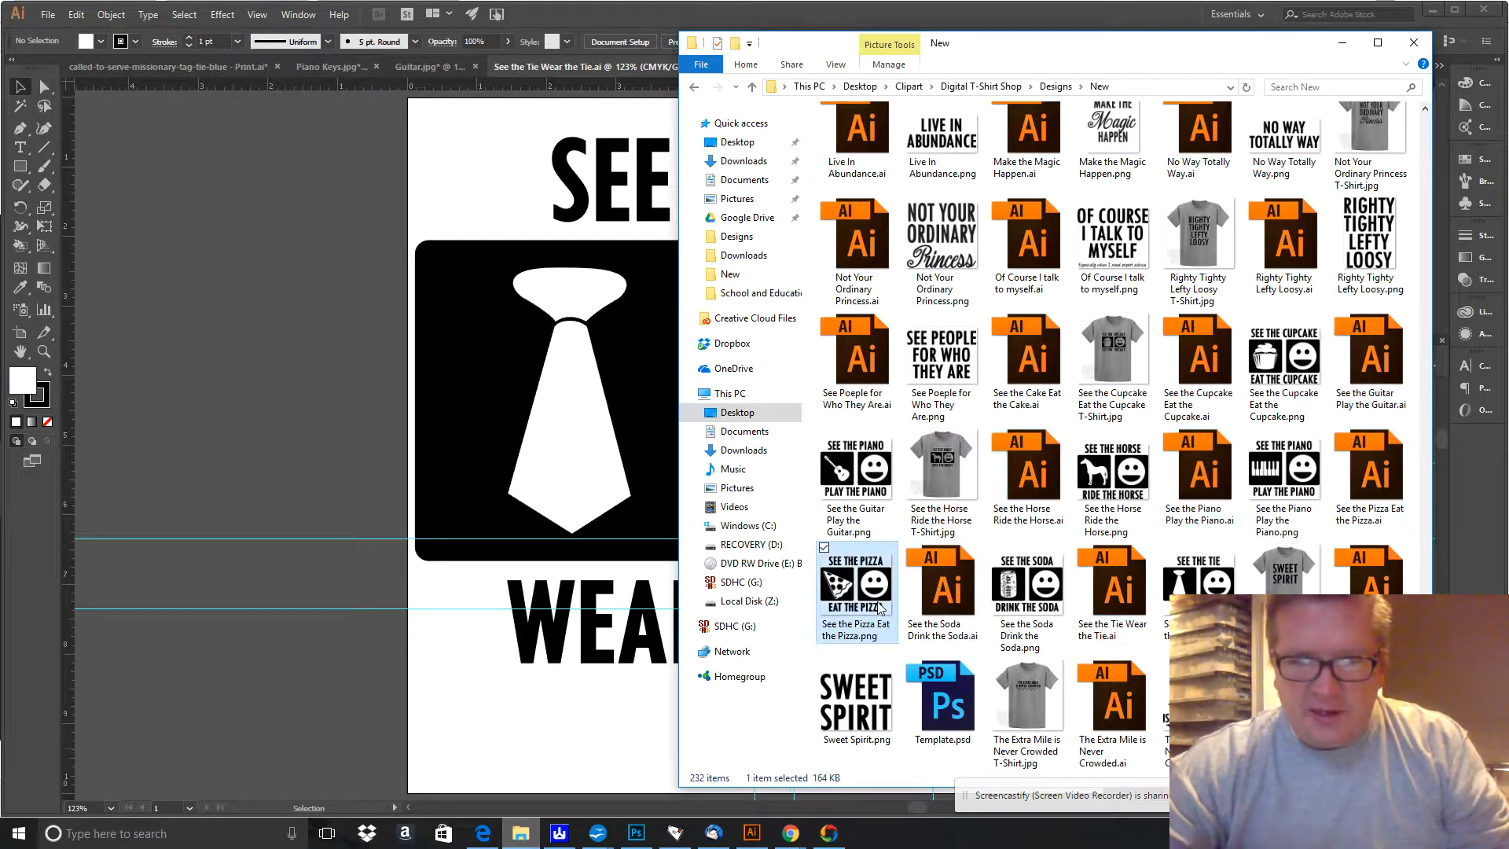
{"action": "right_click", "coordinate": [856, 582]}
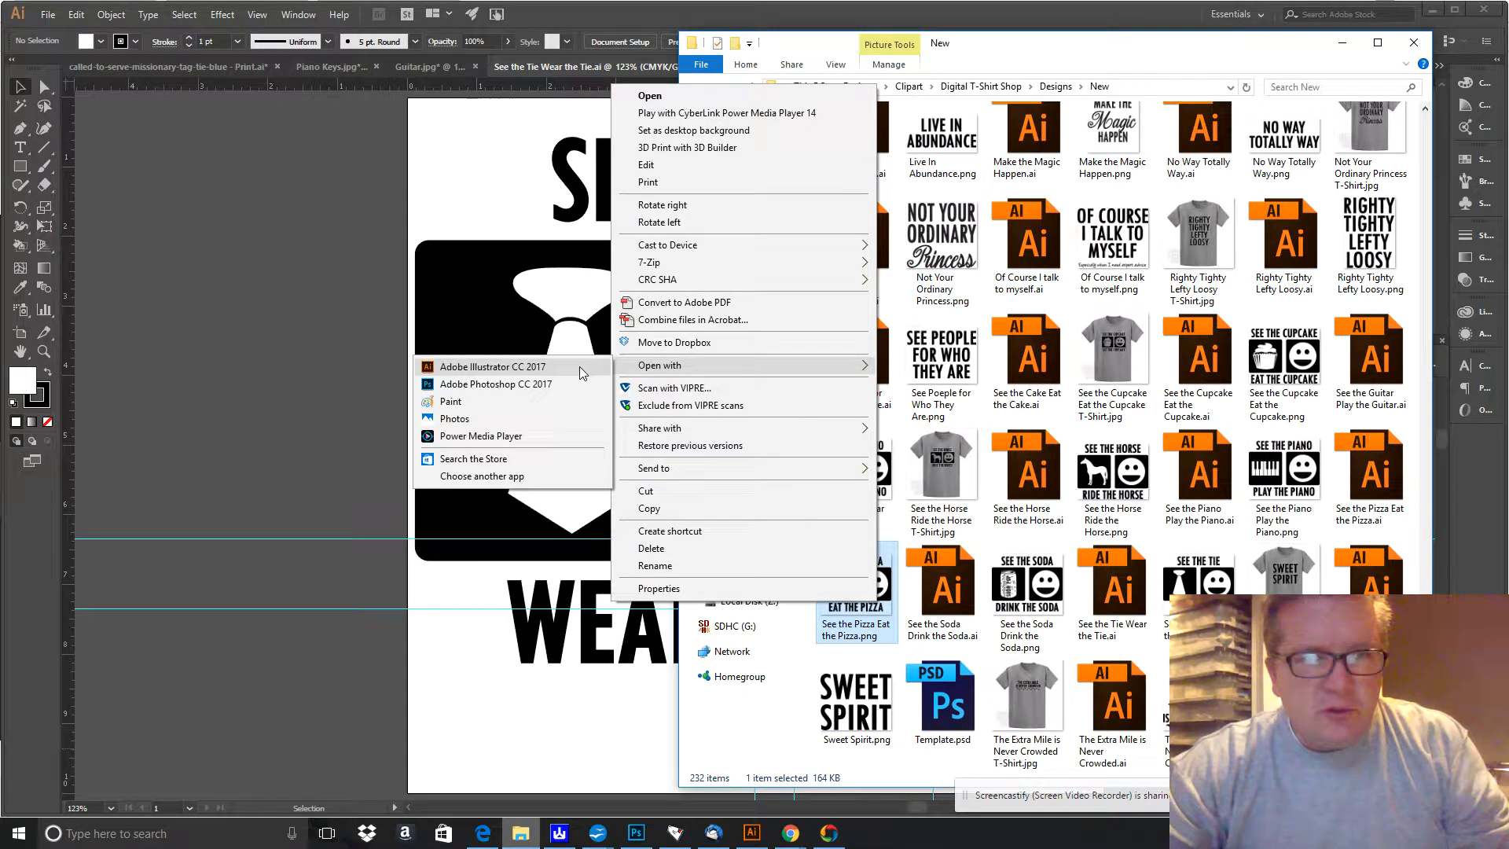
{"action": "left_click", "coordinate": [492, 367]}
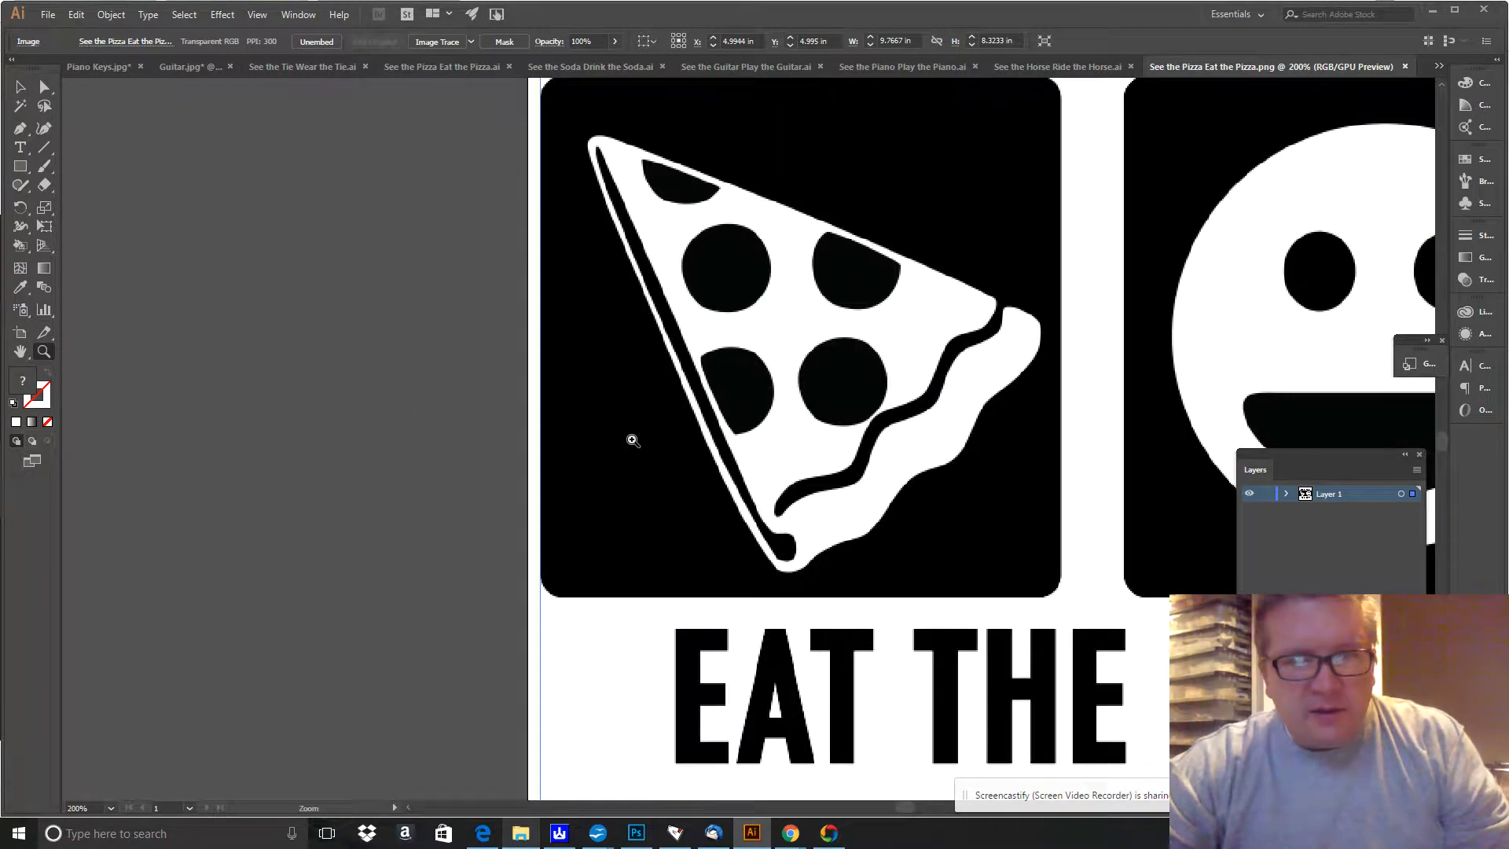
Zoom out over the whole pizza design, then switch to the See the Guitar Play the Guitar document.
{"action": "left_click", "coordinate": [632, 440]}
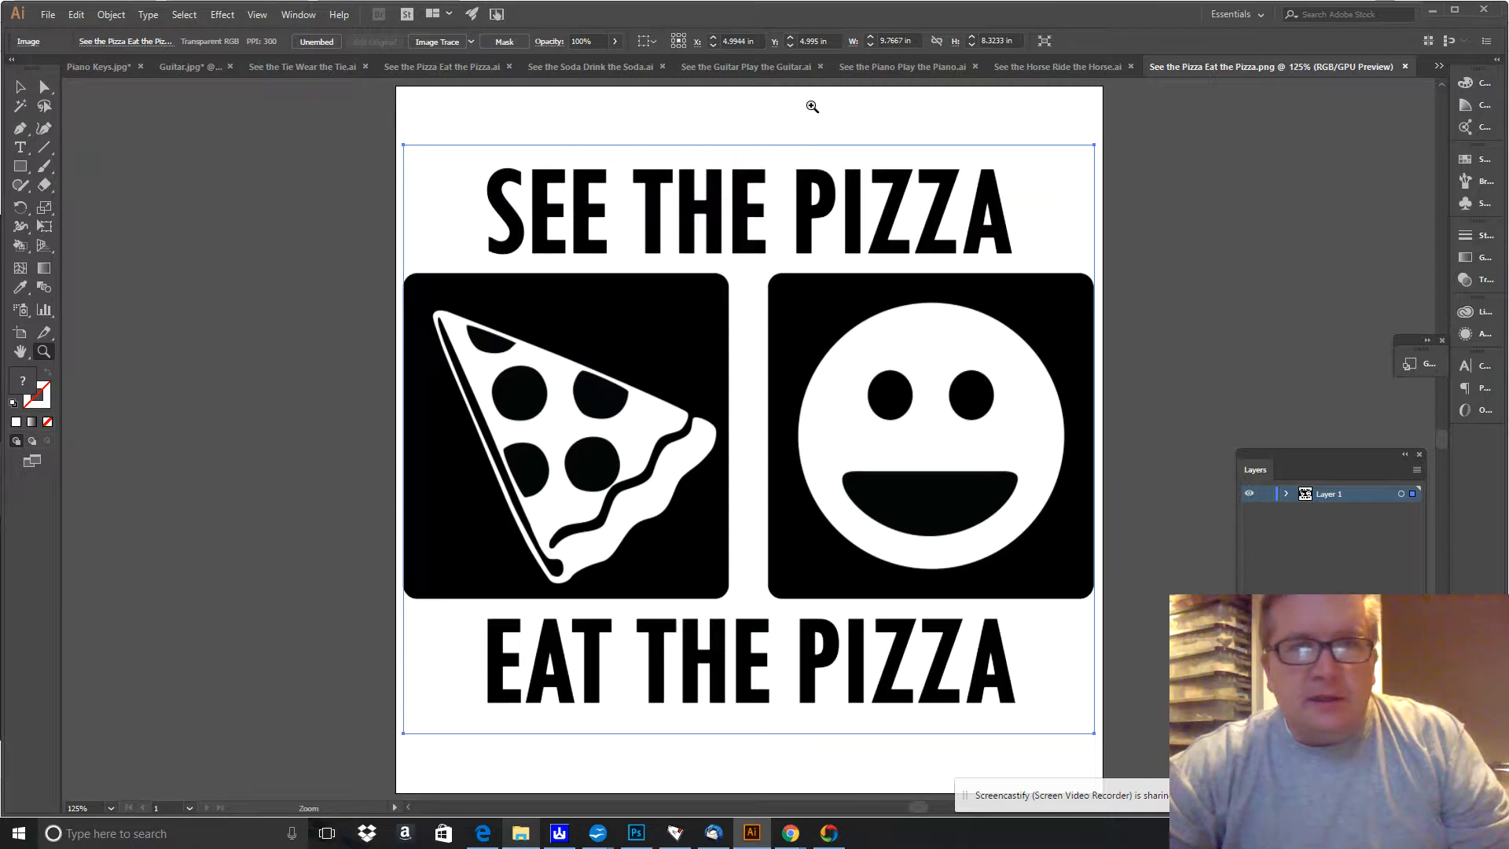
{"action": "left_click", "coordinate": [746, 66]}
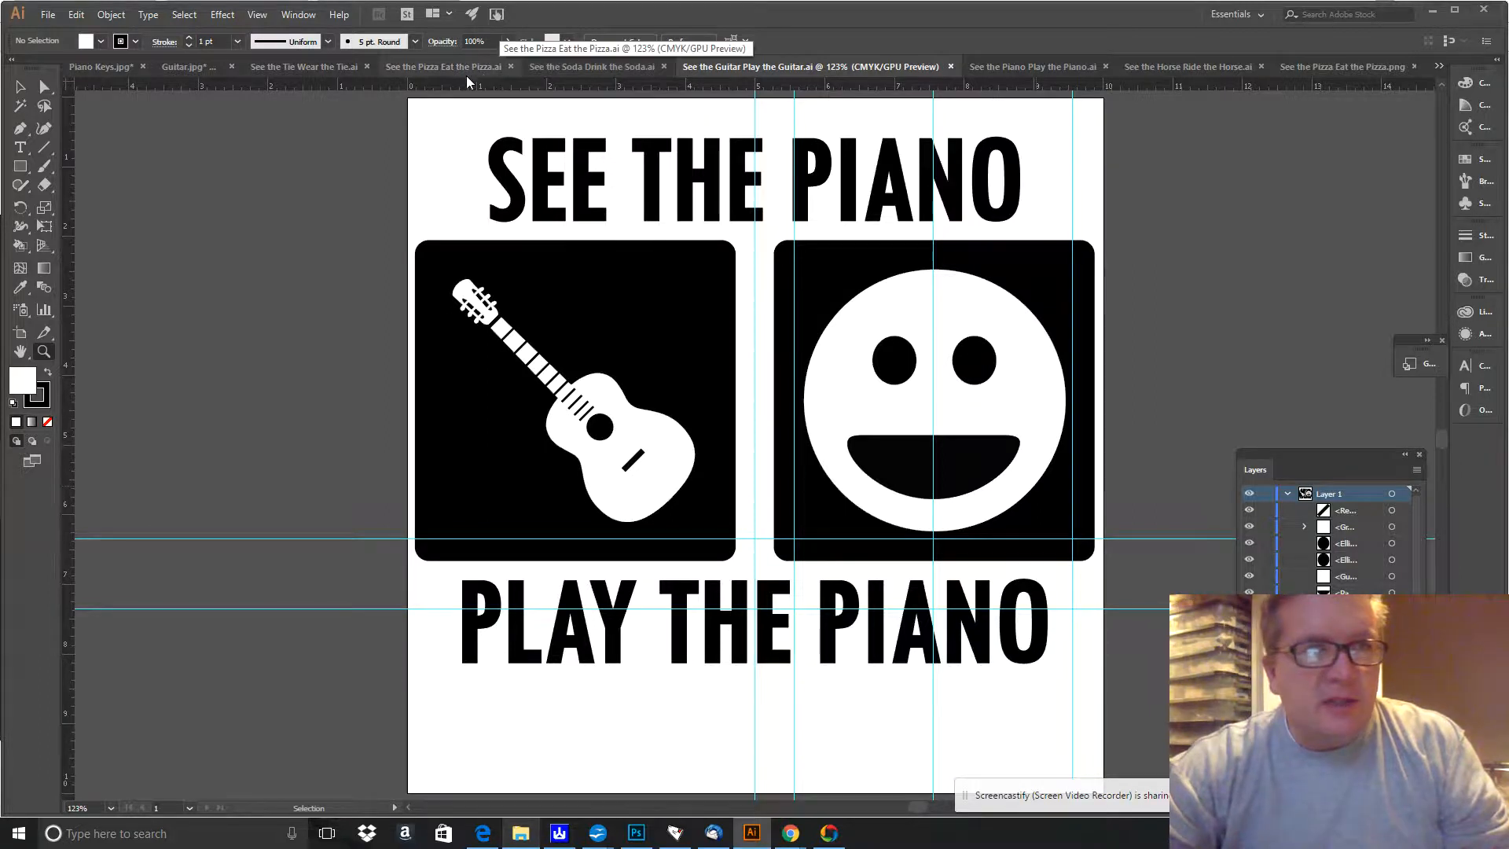
Switch to the See the Tie Wear the Tie document.
{"action": "left_click", "coordinate": [303, 66]}
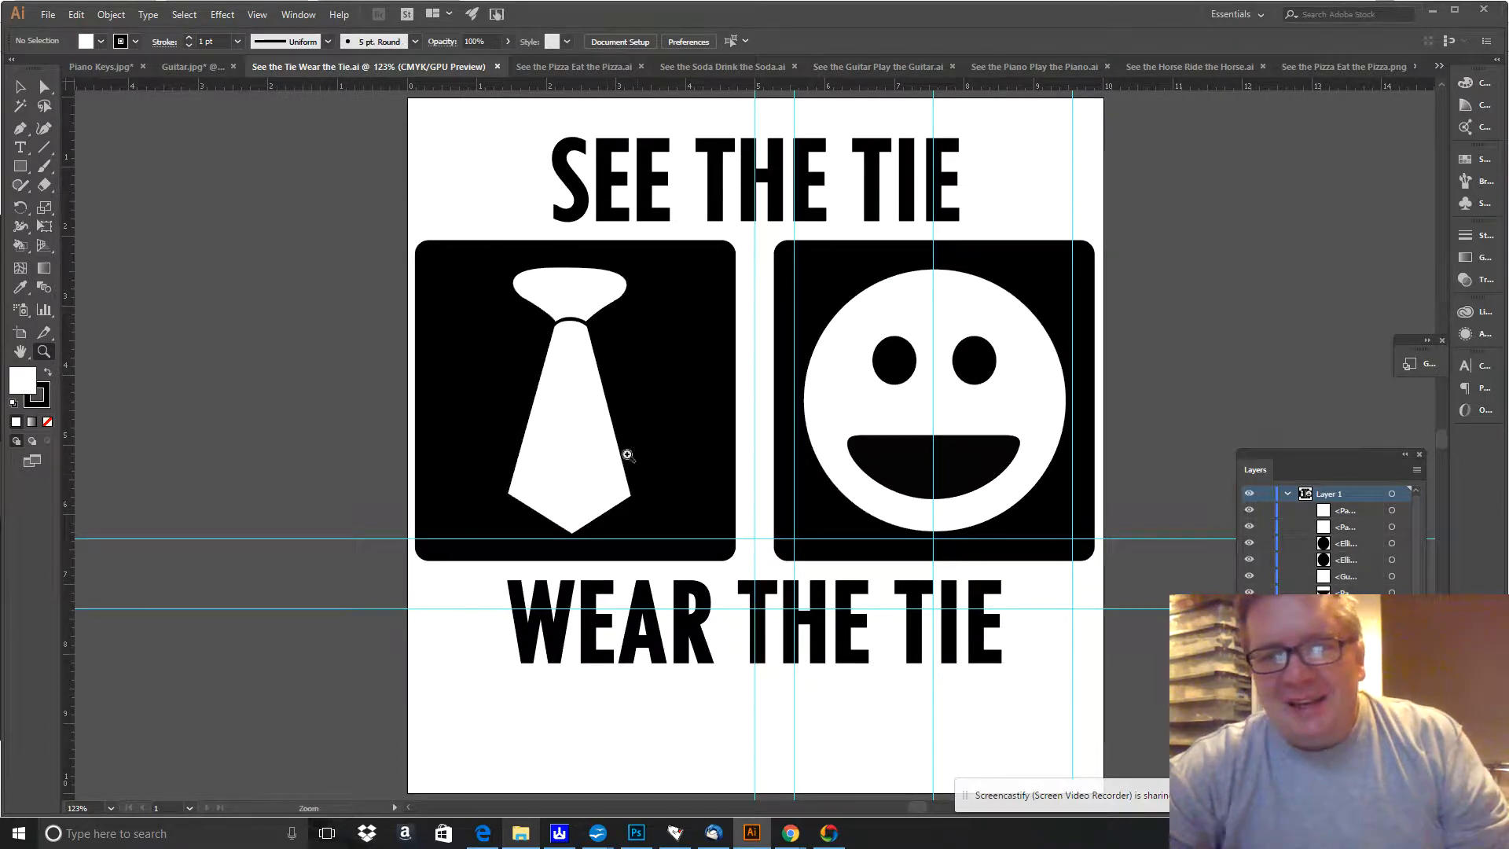
{"action": "mouse_move", "coordinate": [1010, 499]}
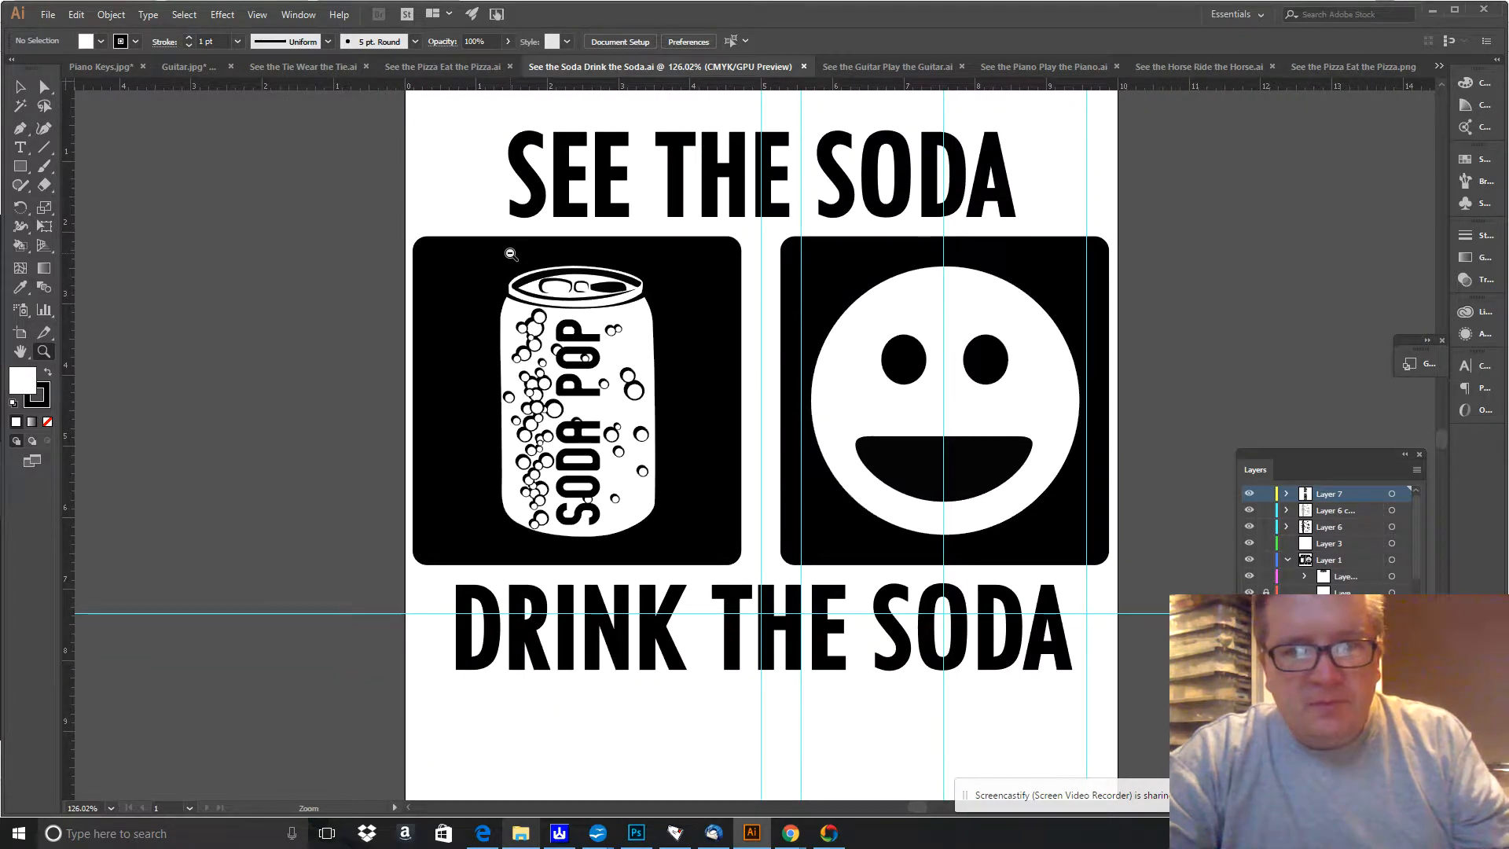
{"action": "left_click", "coordinate": [510, 254]}
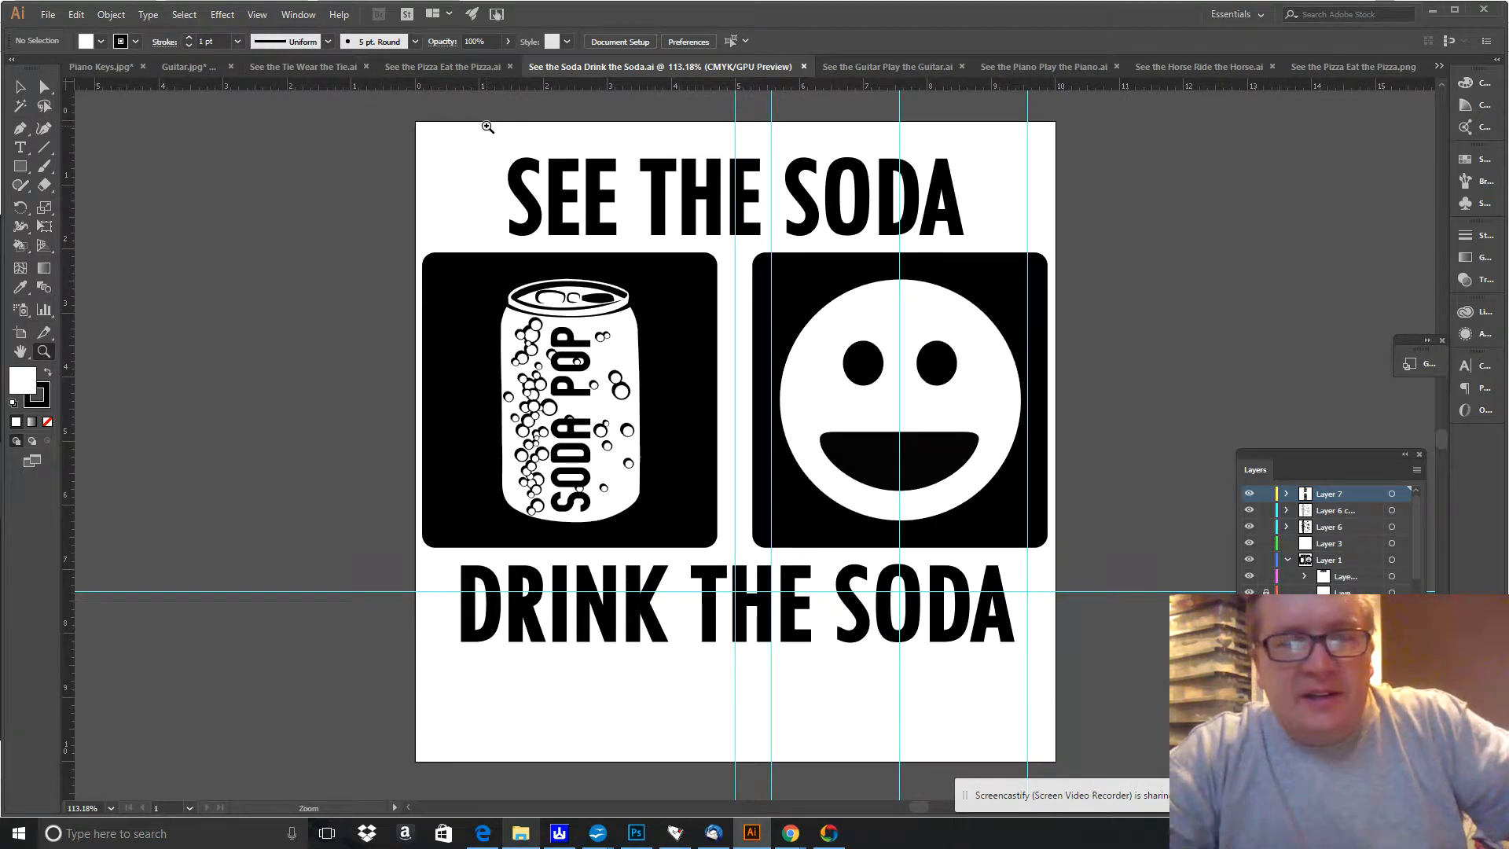
{"action": "mouse_move", "coordinate": [684, 464]}
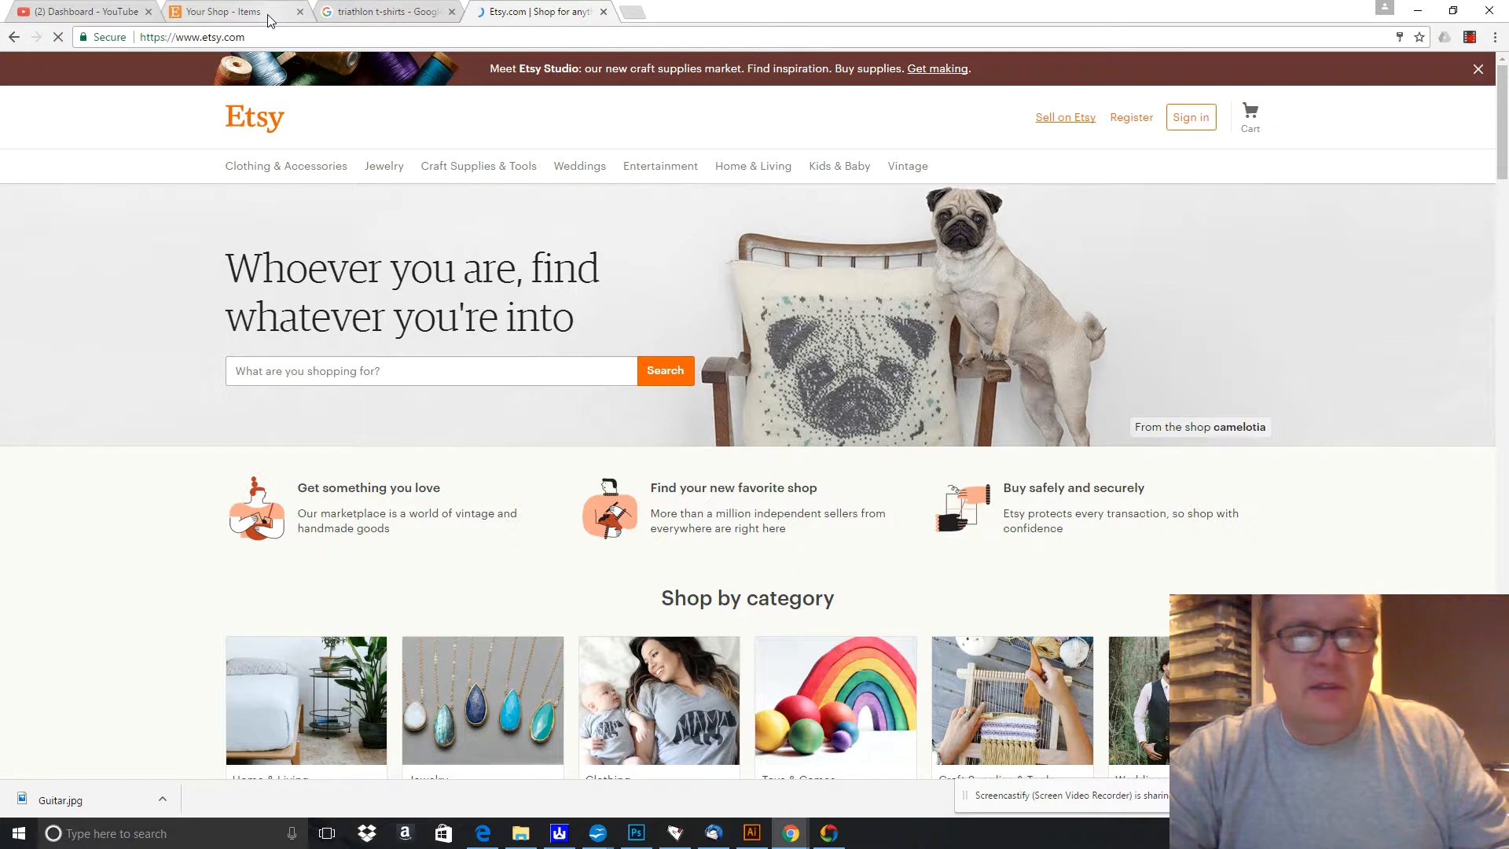
Open the Etsy Listings Manager and scroll to the See a Horse and See a Cupcake T-shirts.
{"action": "left_click", "coordinate": [231, 12]}
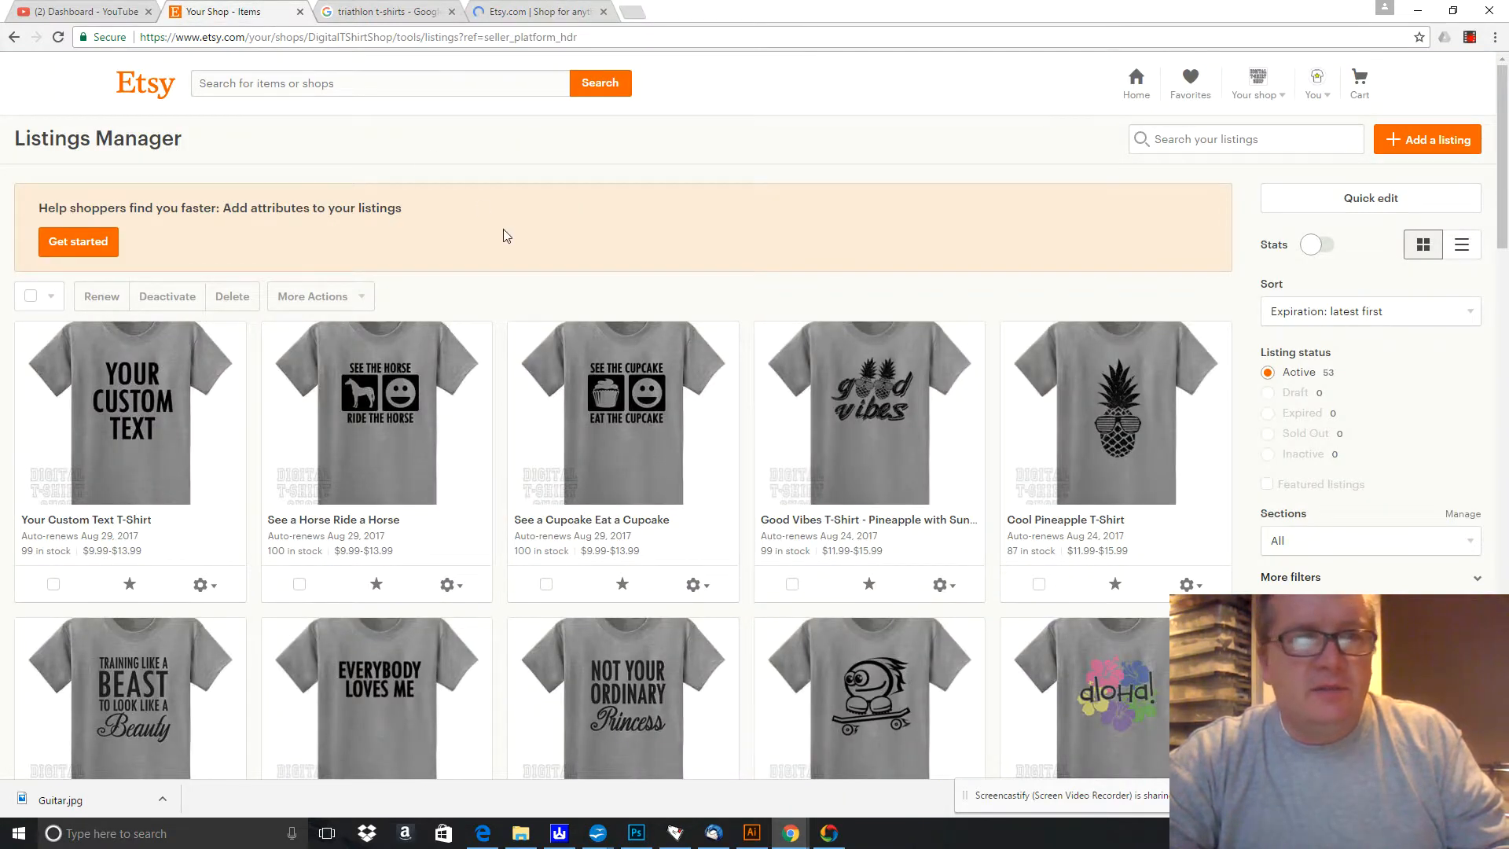
{"action": "mouse_move", "coordinate": [438, 508]}
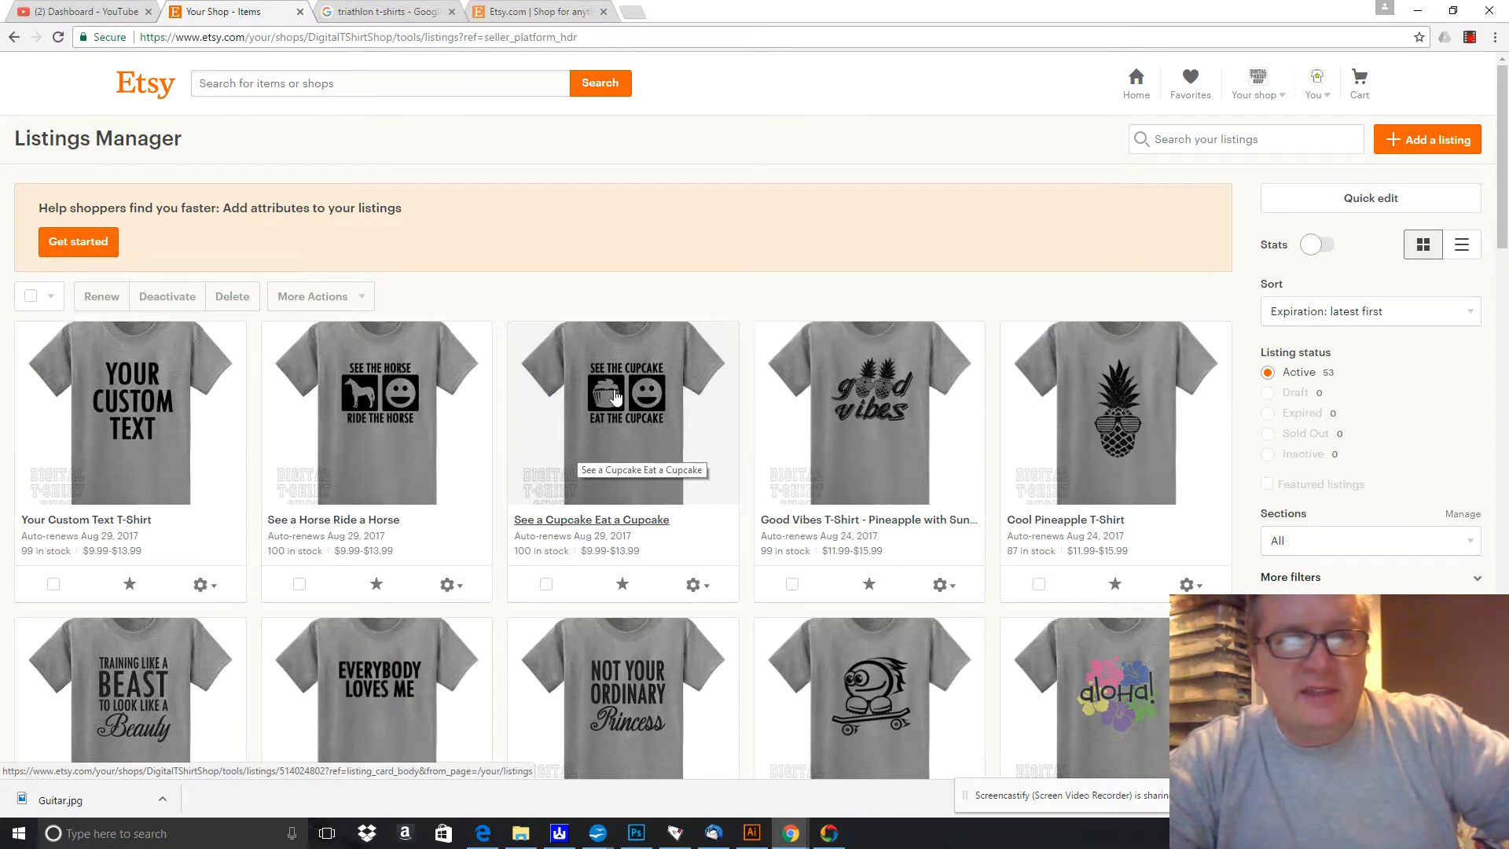
{"action": "mouse_move", "coordinate": [563, 424]}
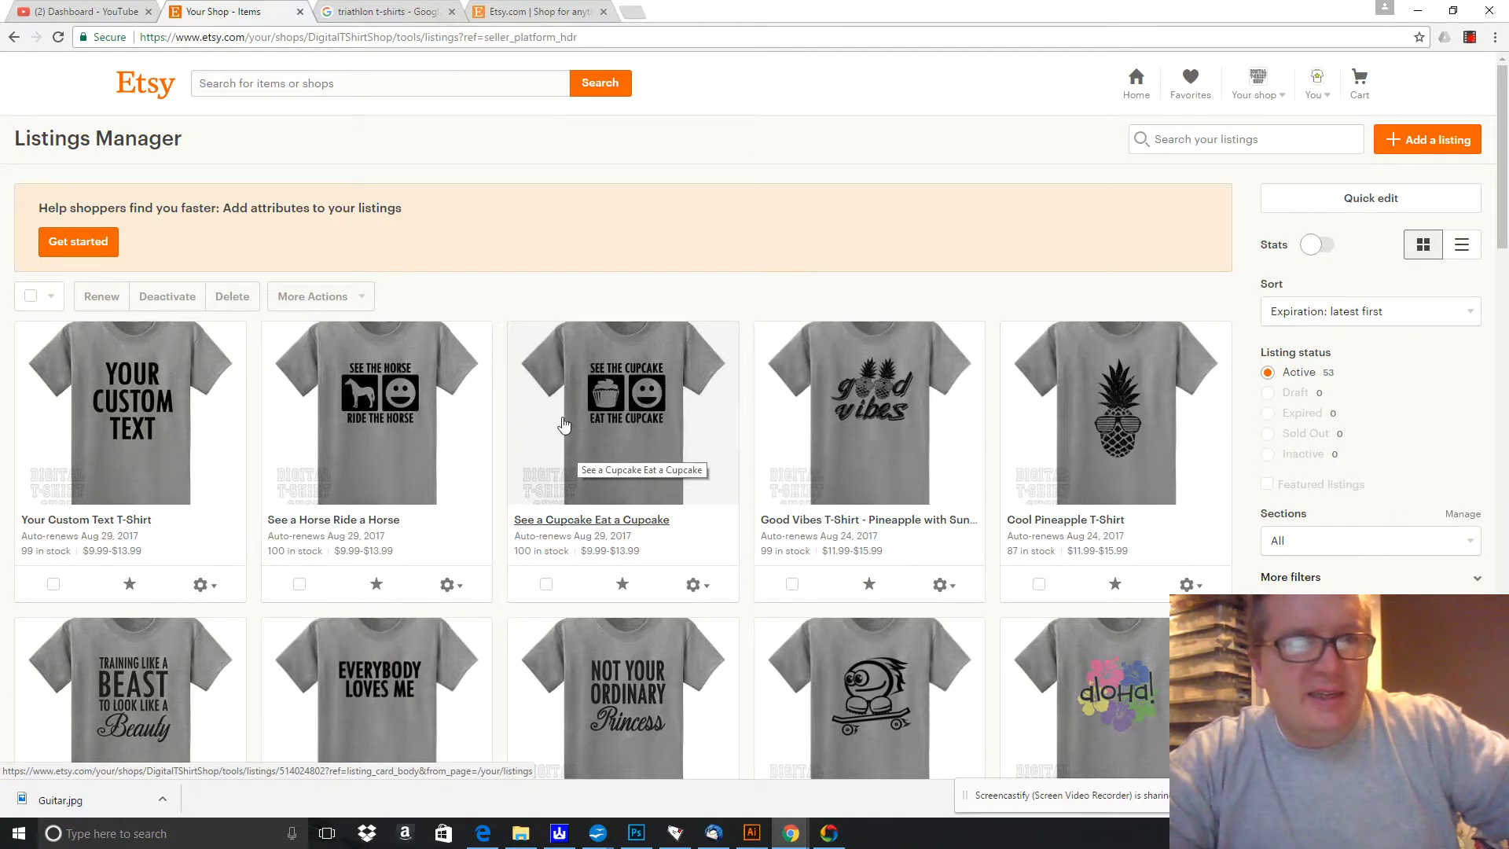
{"action": "mouse_move", "coordinate": [438, 494]}
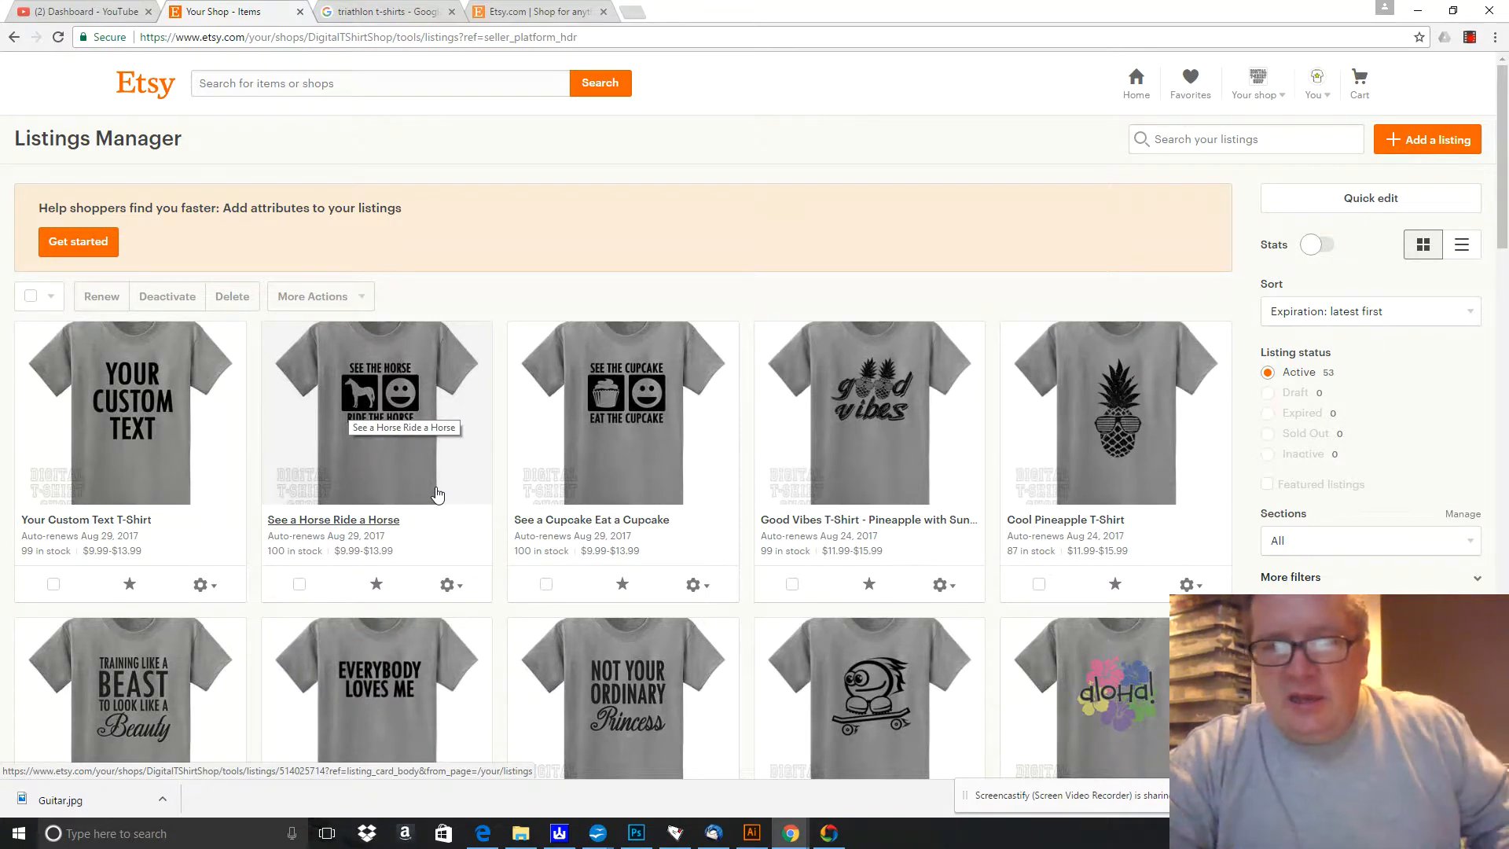
{"action": "mouse_move", "coordinate": [596, 475]}
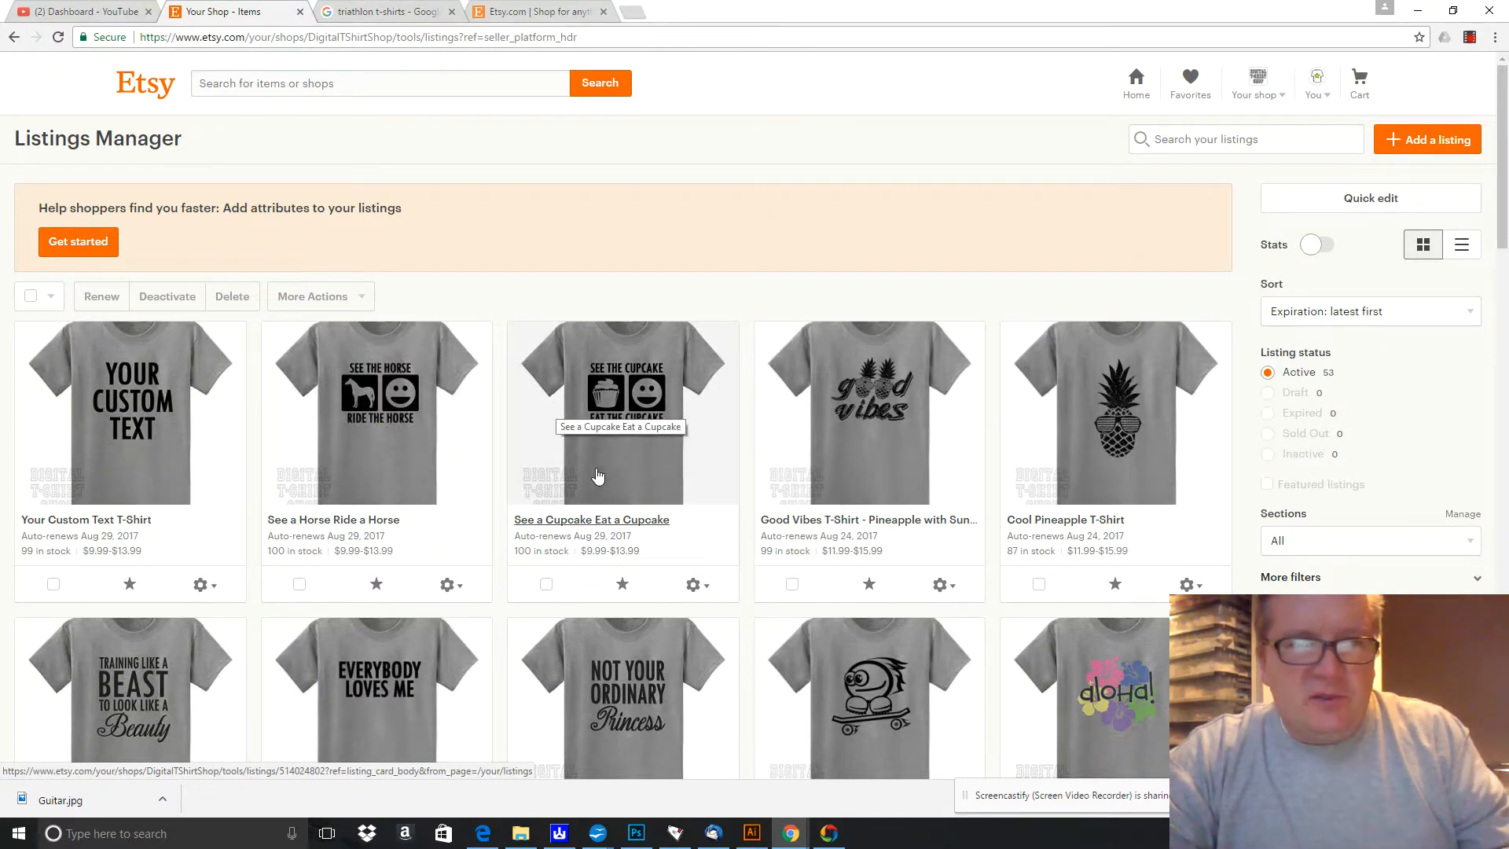
{"action": "mouse_move", "coordinate": [558, 447]}
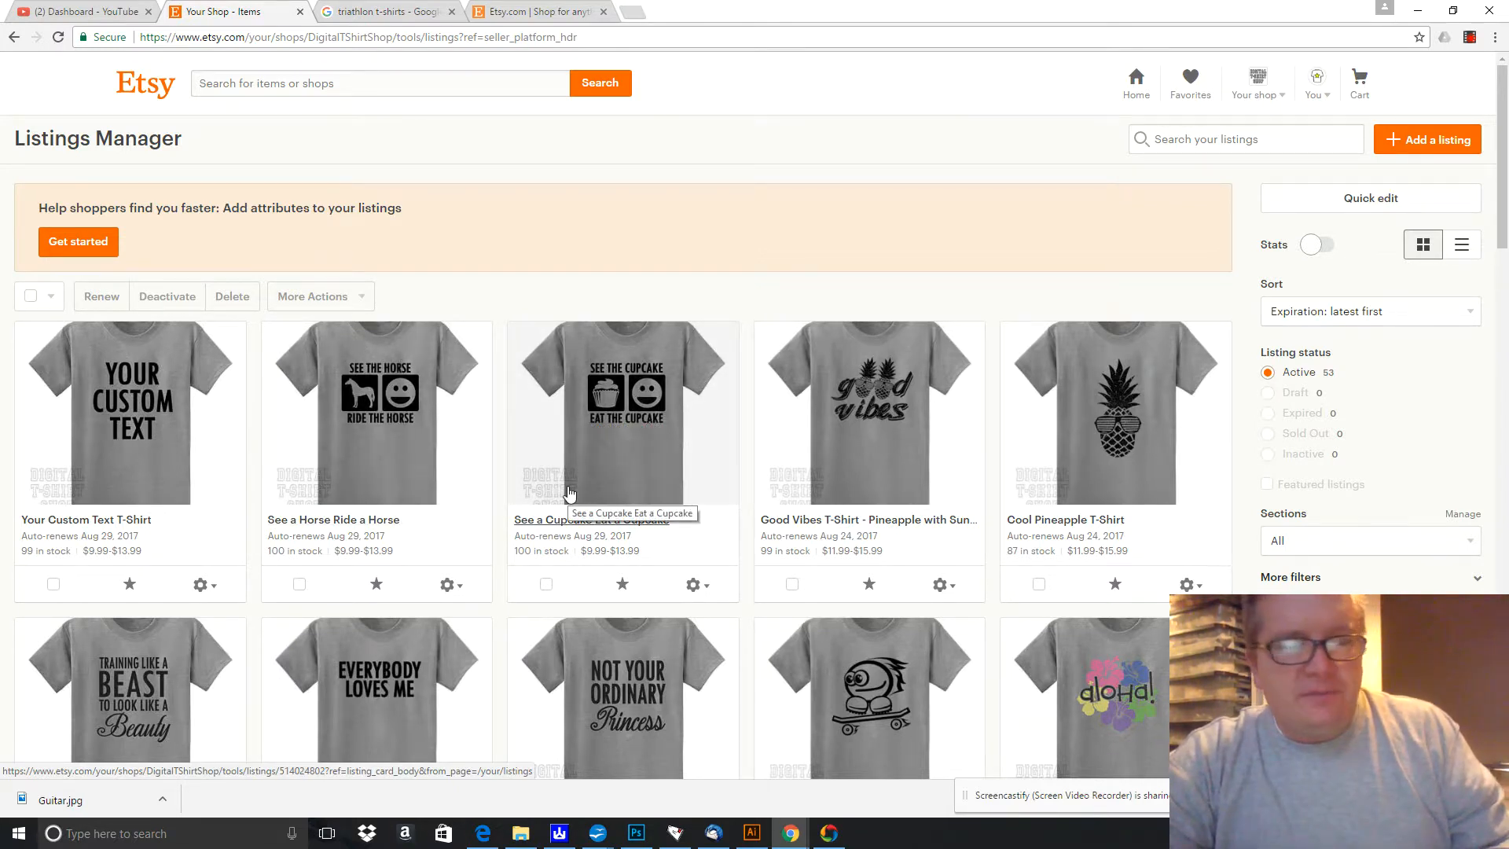
{"action": "mouse_move", "coordinate": [737, 190]}
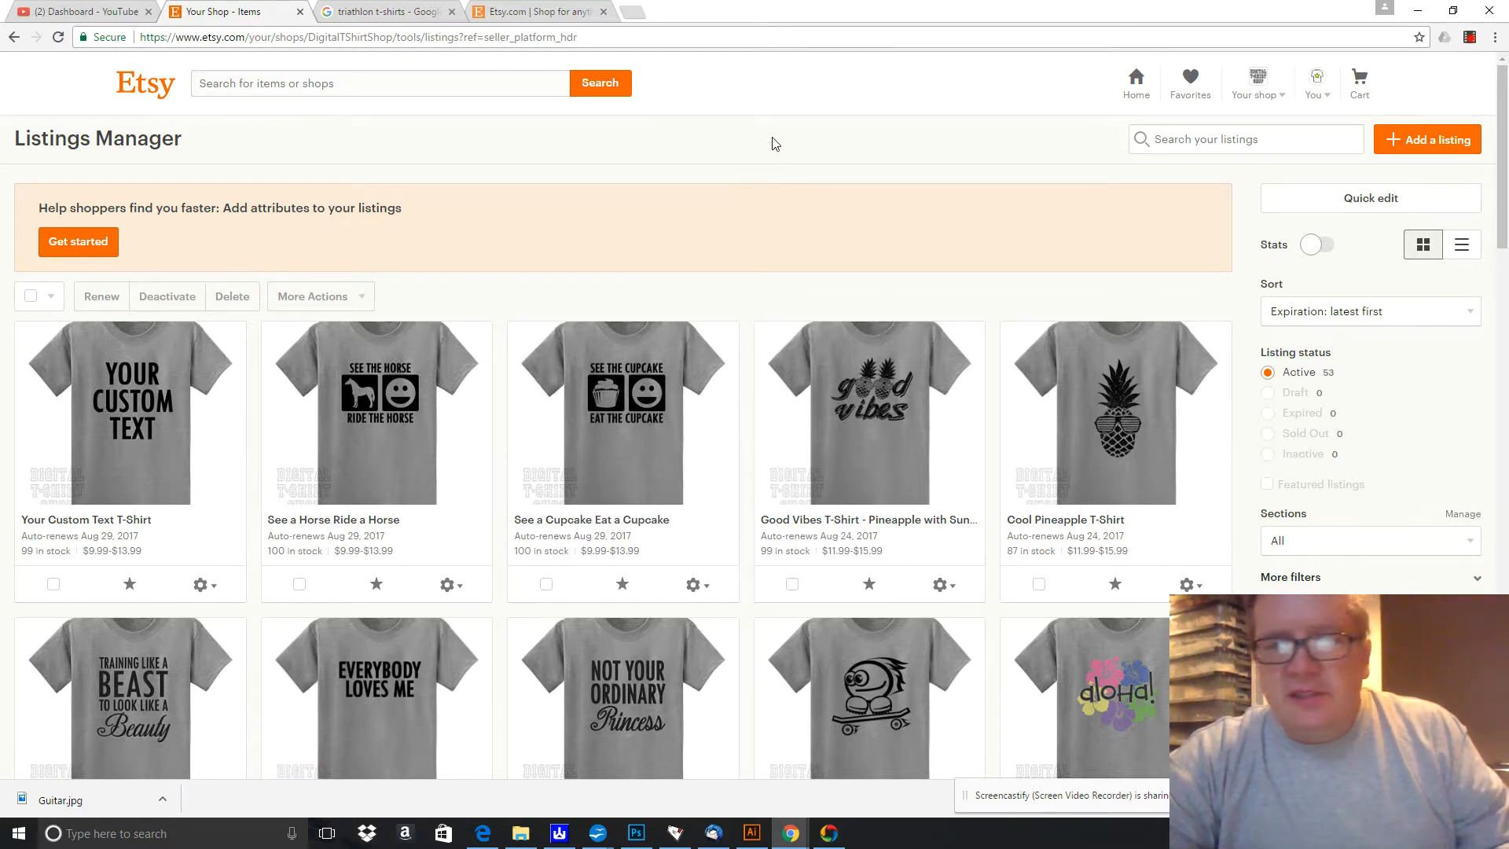
{"action": "scroll", "scroll_direction": "down", "scroll_amount": 3}
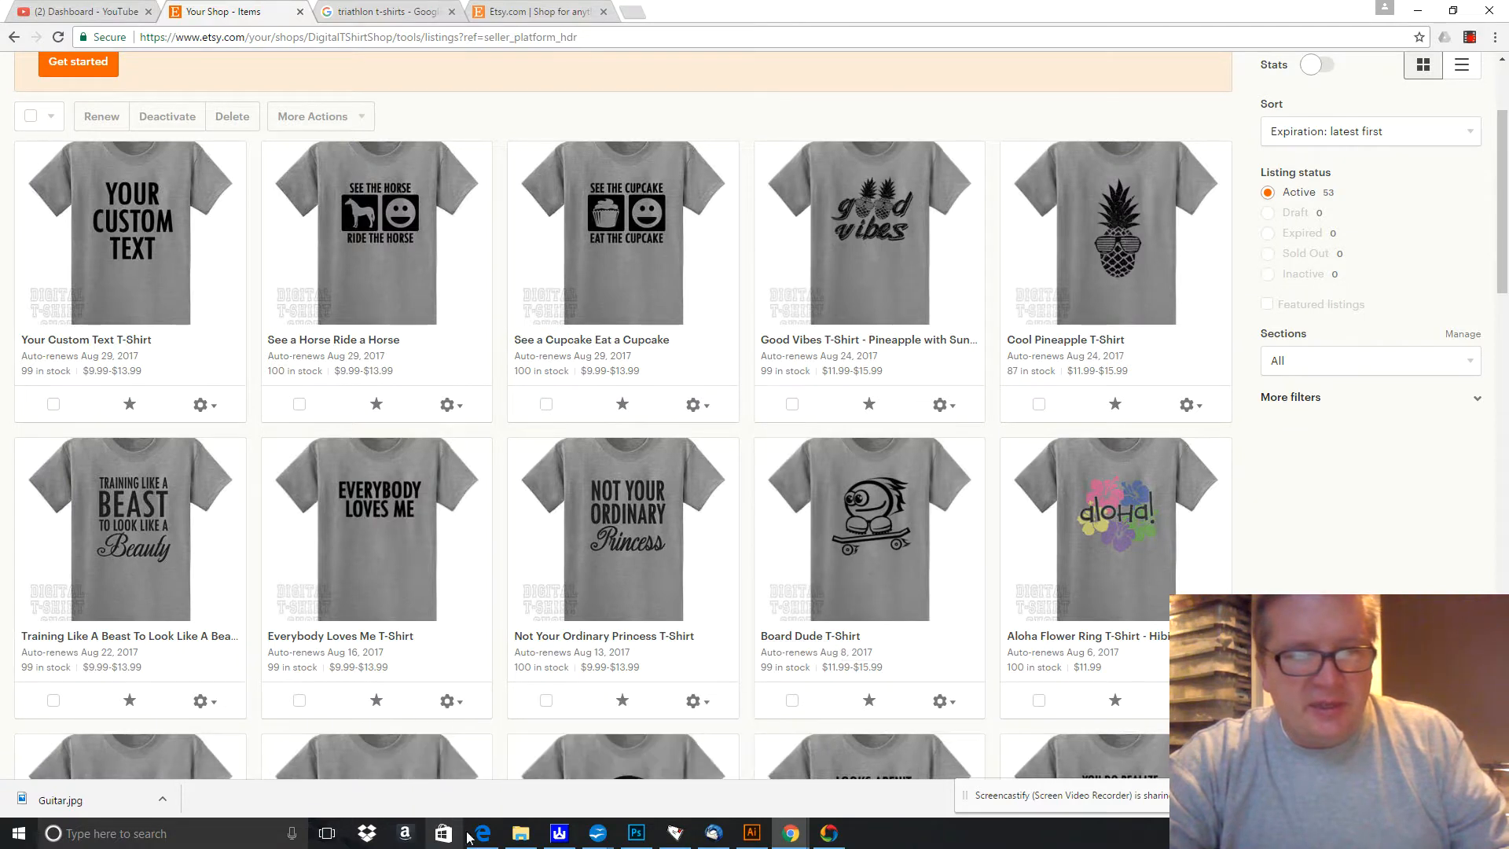
Bring the New designs folder back up and browse its emoji and 'Every… Needs' files.
{"action": "left_click", "coordinate": [519, 832]}
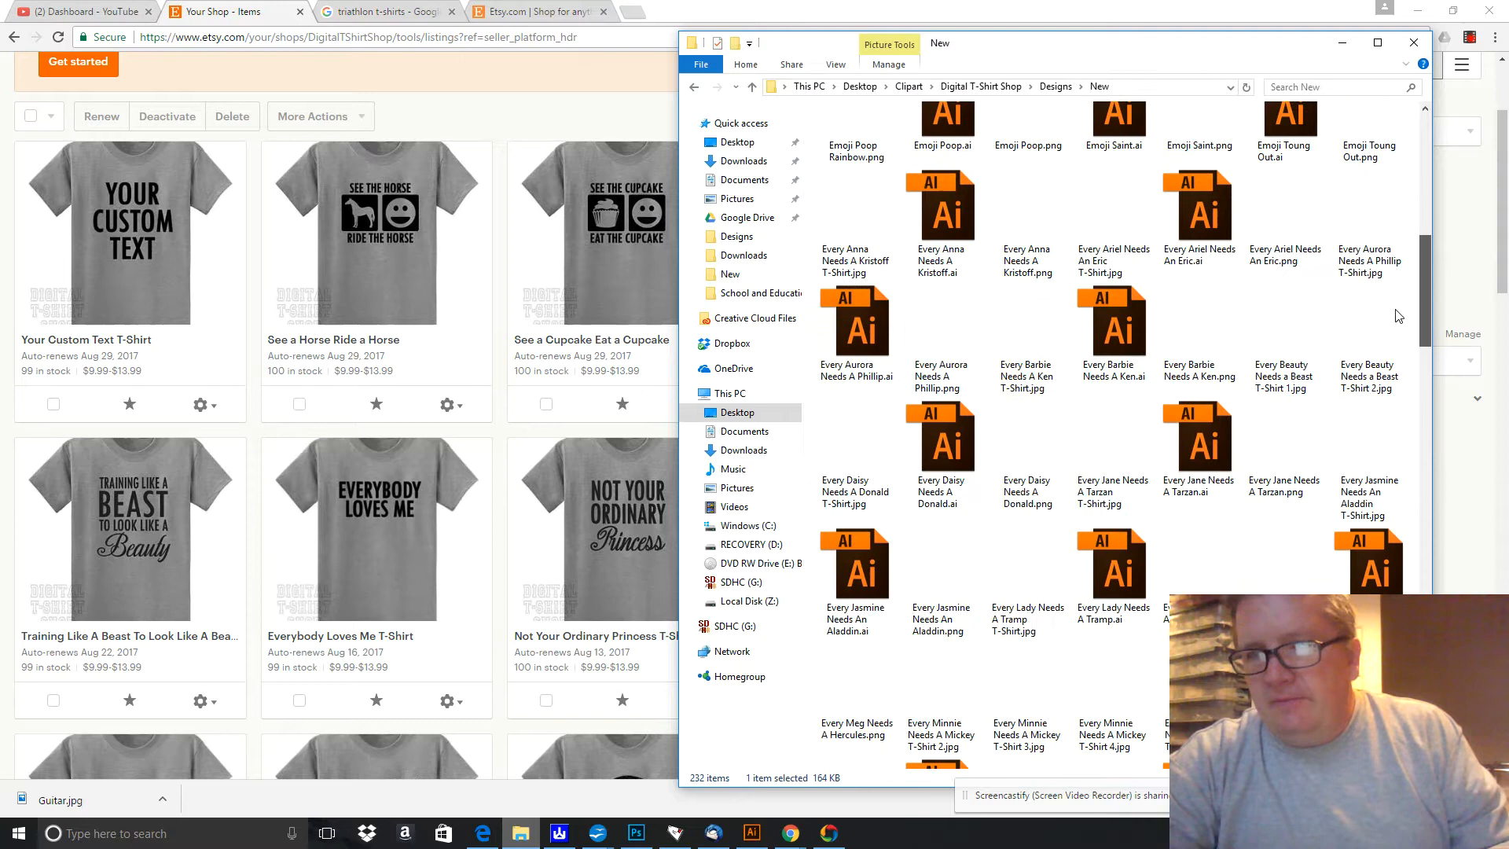
{"action": "scroll", "scroll_direction": "down", "scroll_amount": 3}
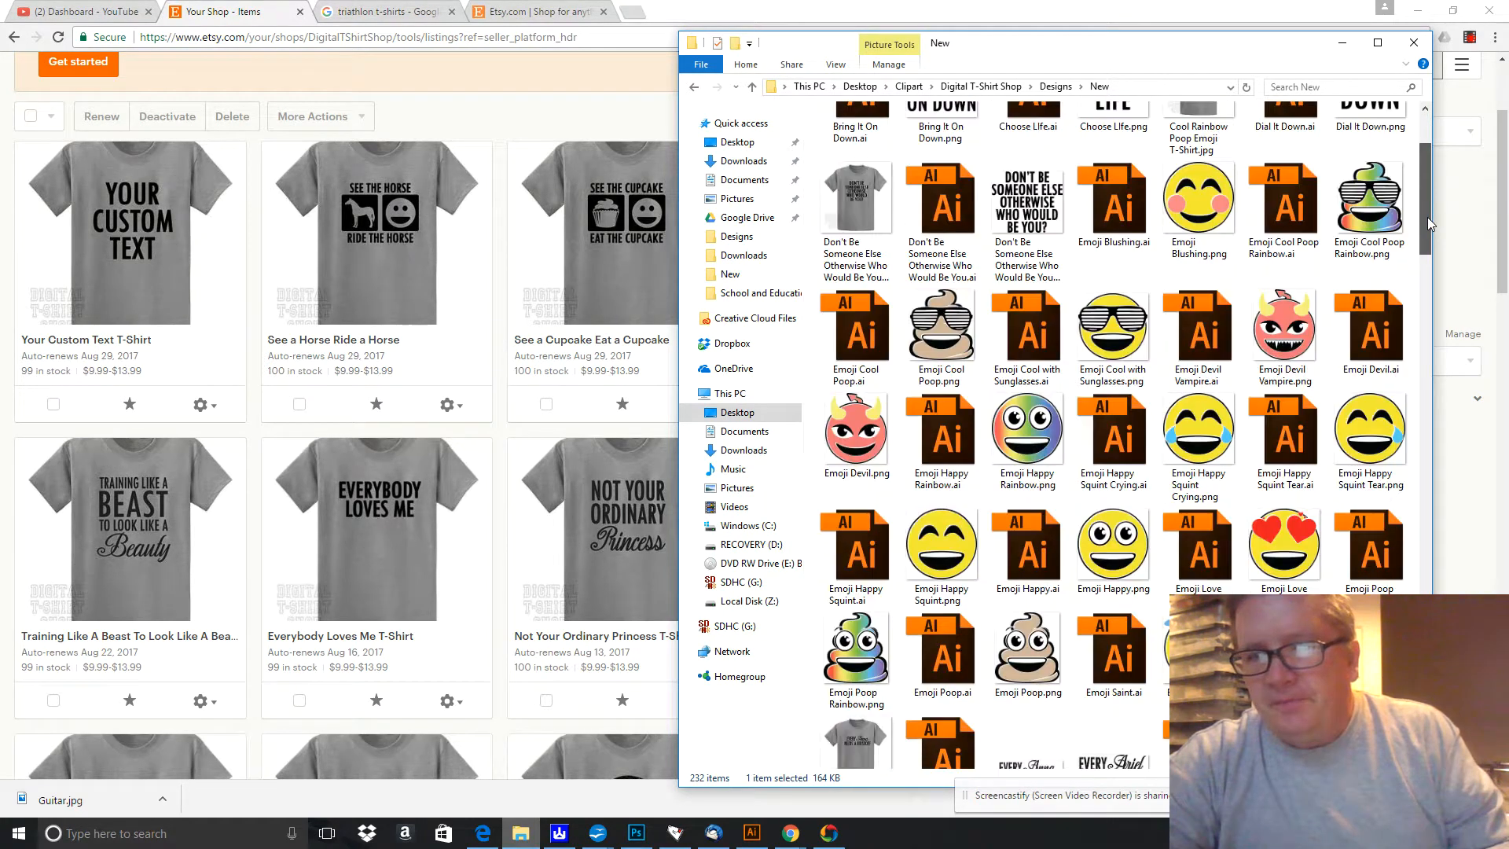
{"action": "scroll", "scroll_direction": "down", "scroll_amount": 3}
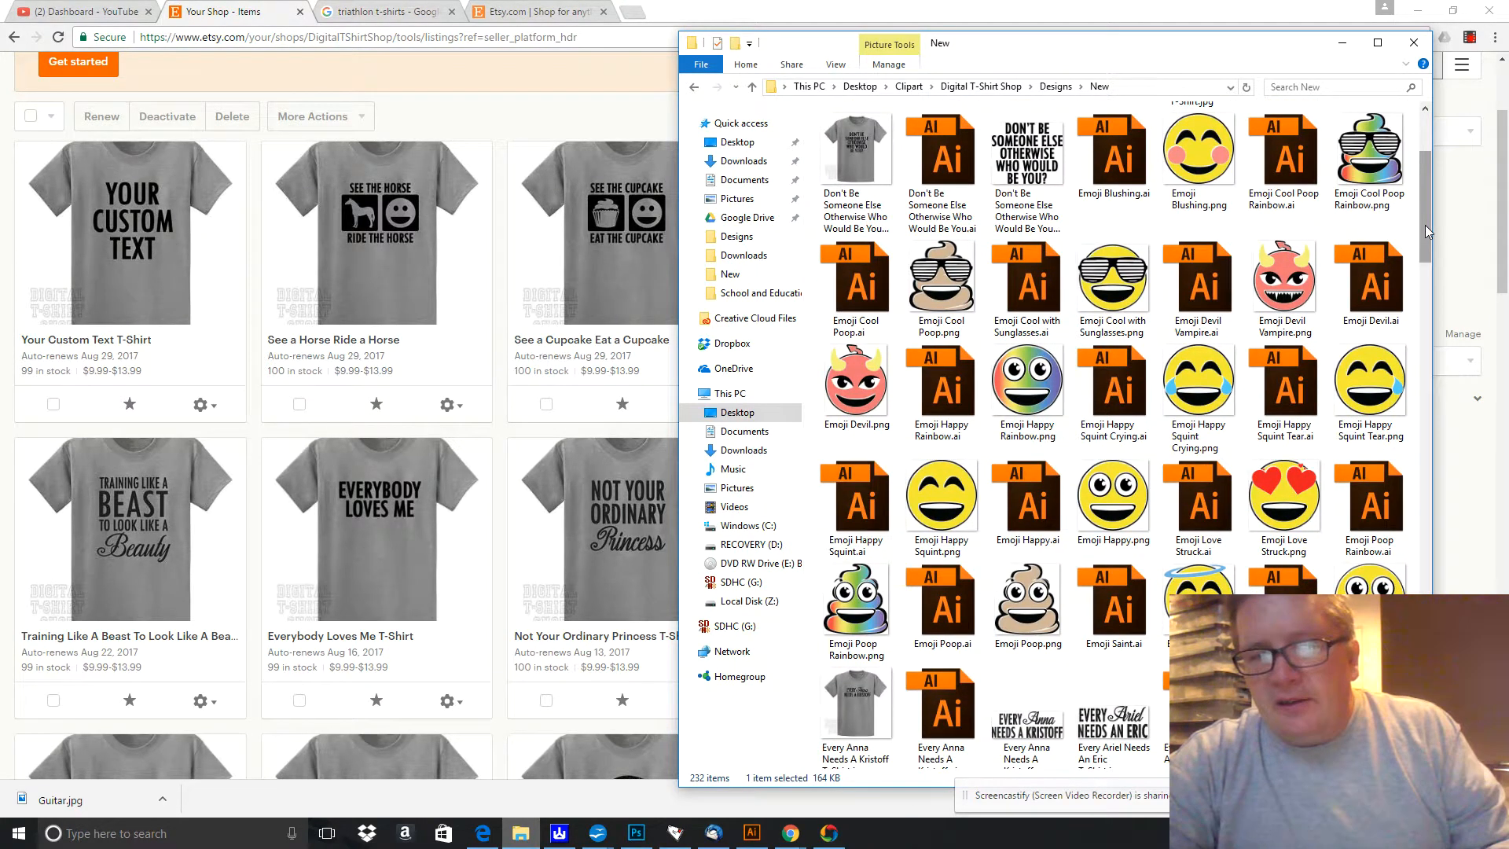